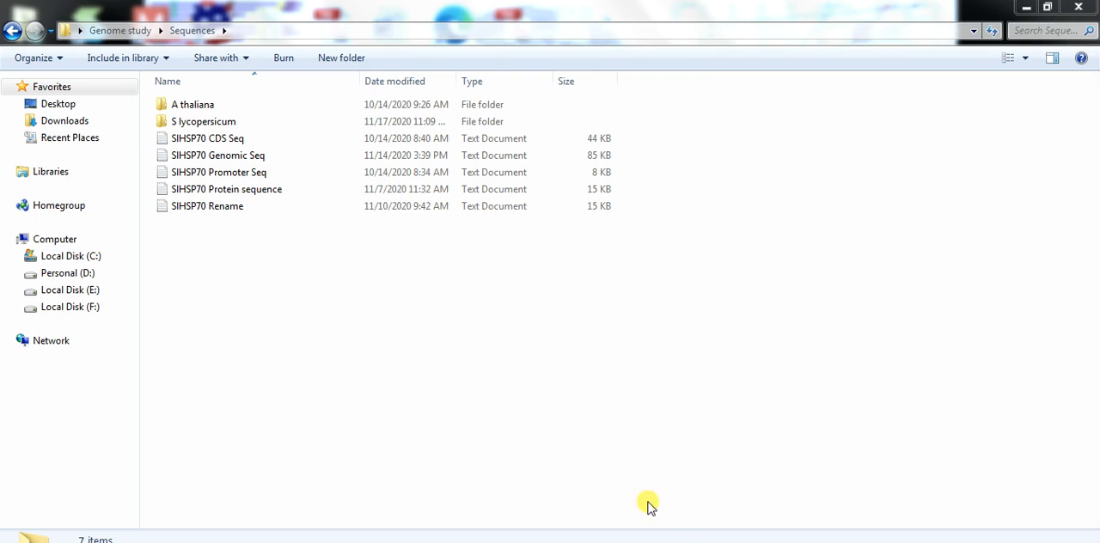
mouse_move(264, 295)
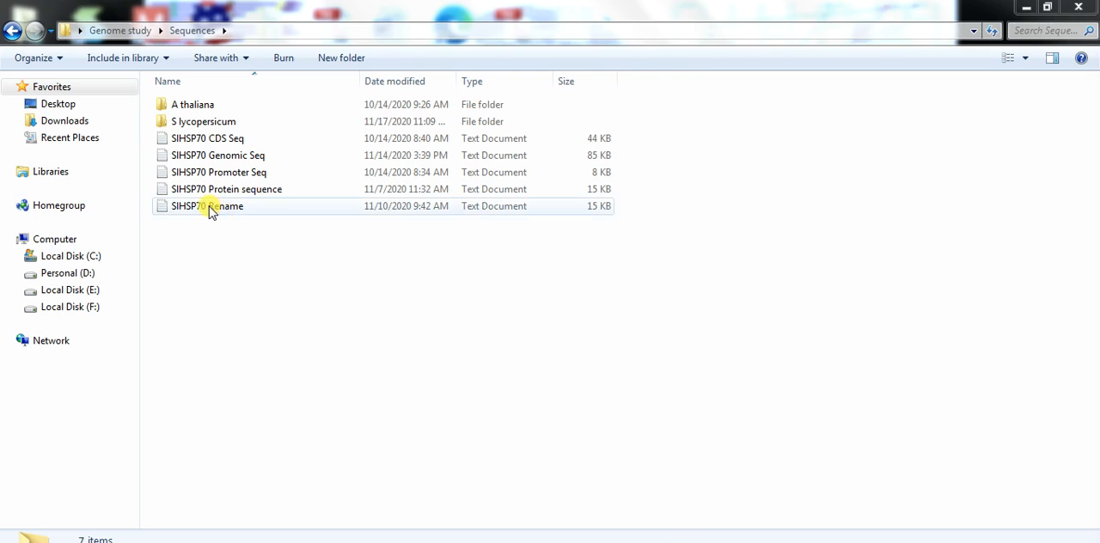
Open the SlHSP70 Rename sequence file in Notepad from Explorer.
double_click(206, 205)
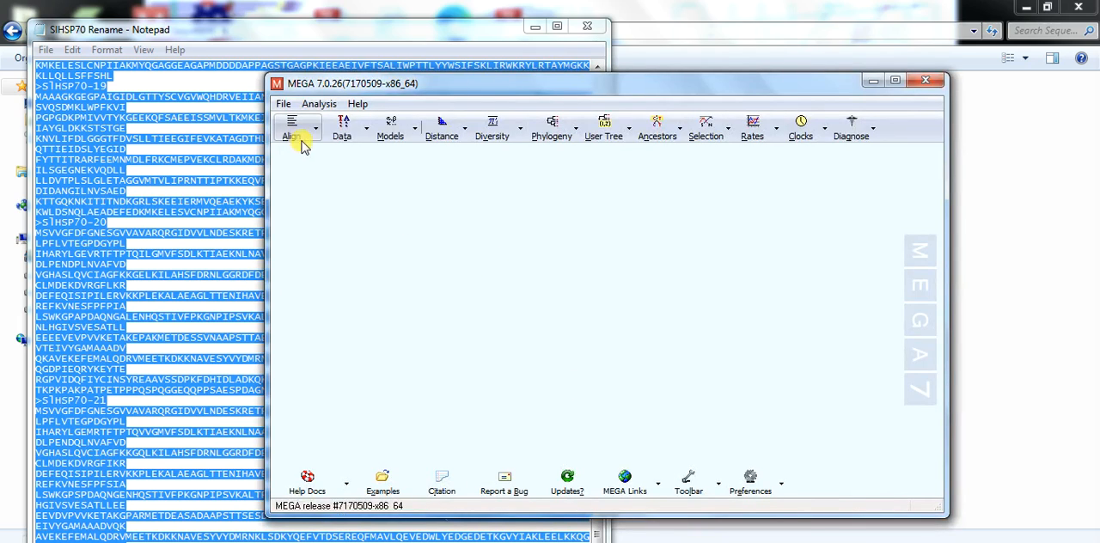
Create a new Protein alignment via Align > Edit/Build Alignment in MEGA 7.
click(293, 127)
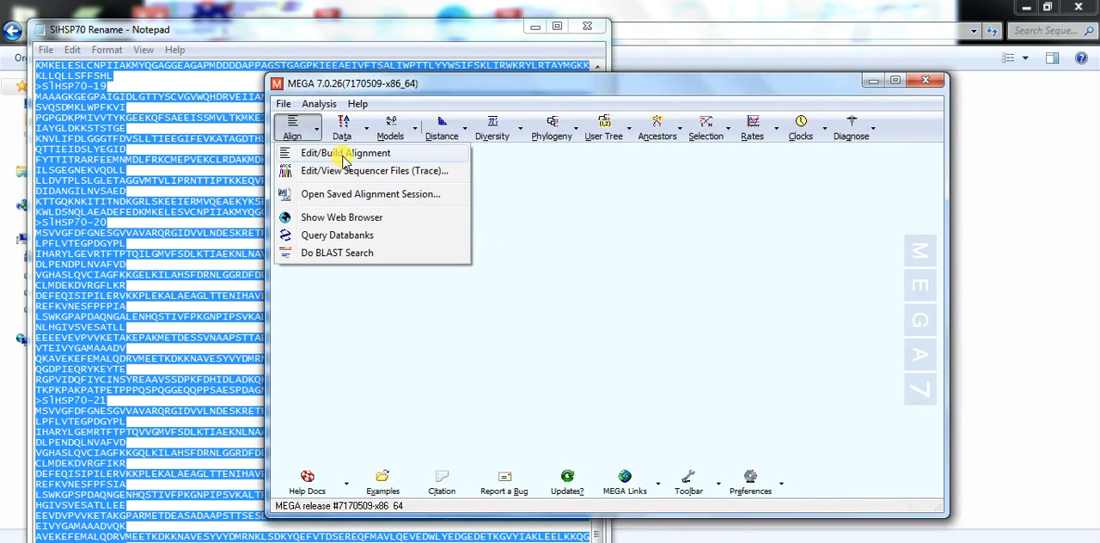
click(346, 153)
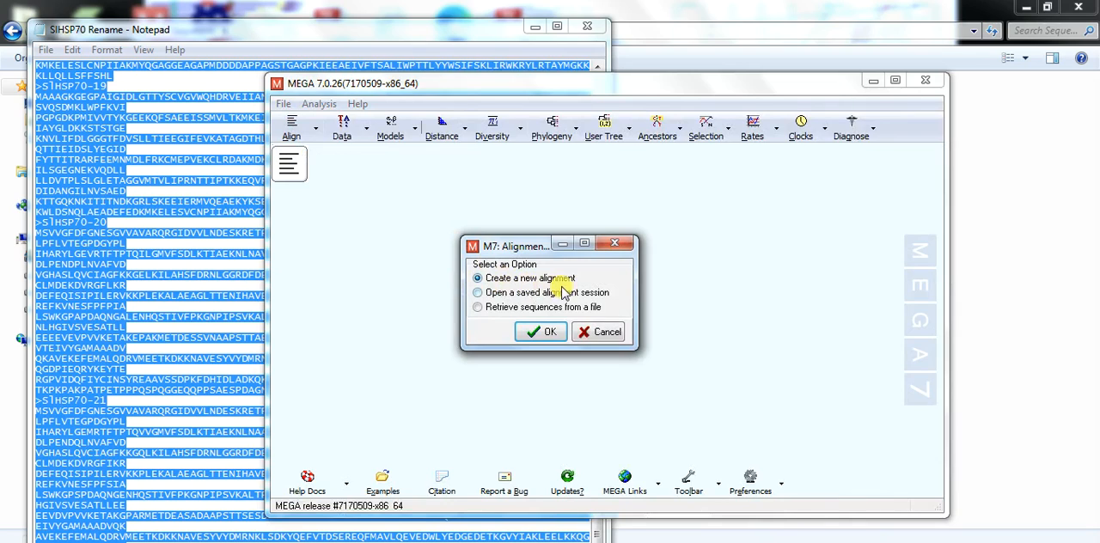
click(541, 332)
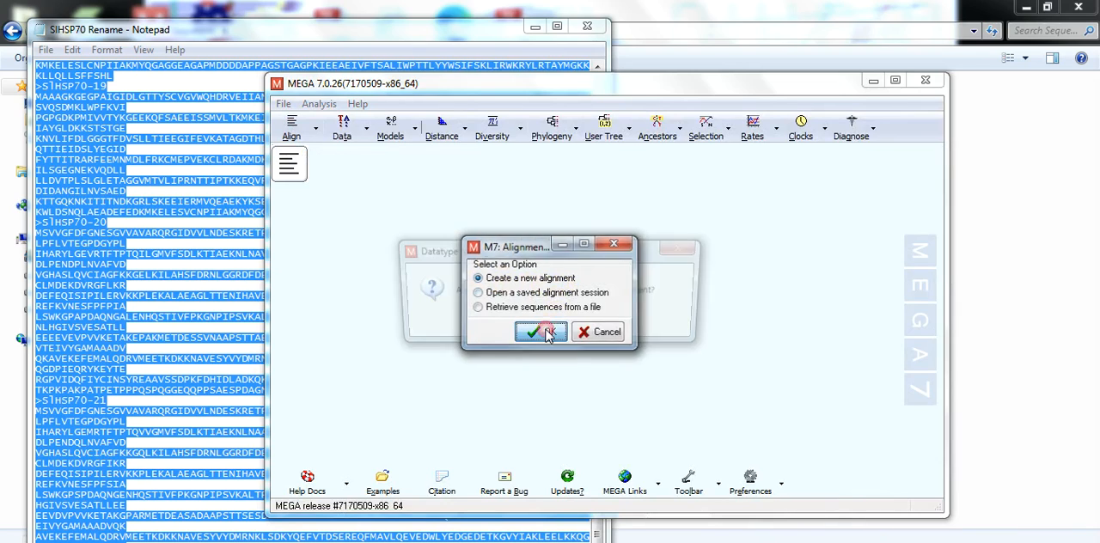
click(540, 331)
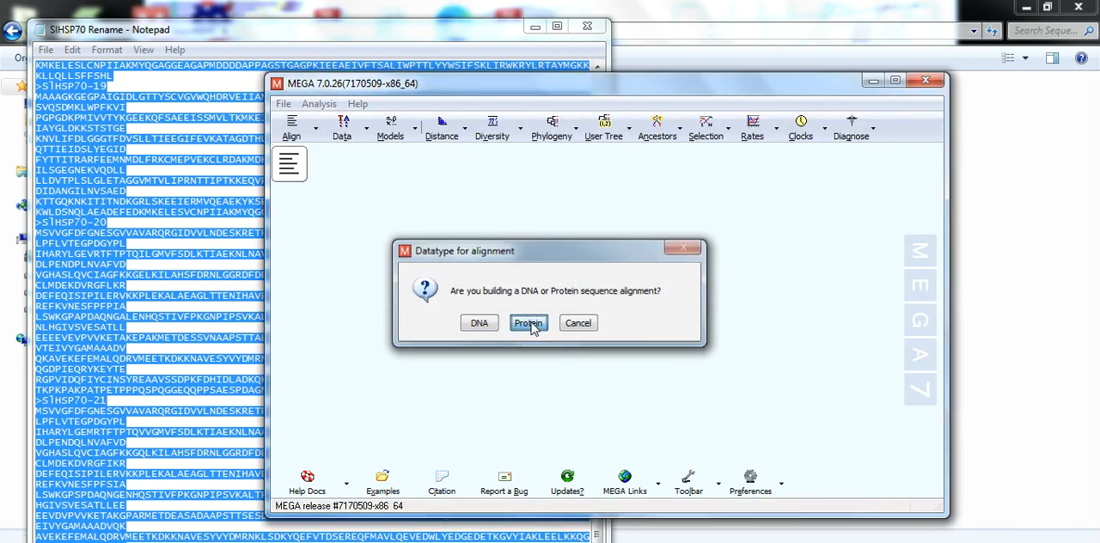
click(528, 322)
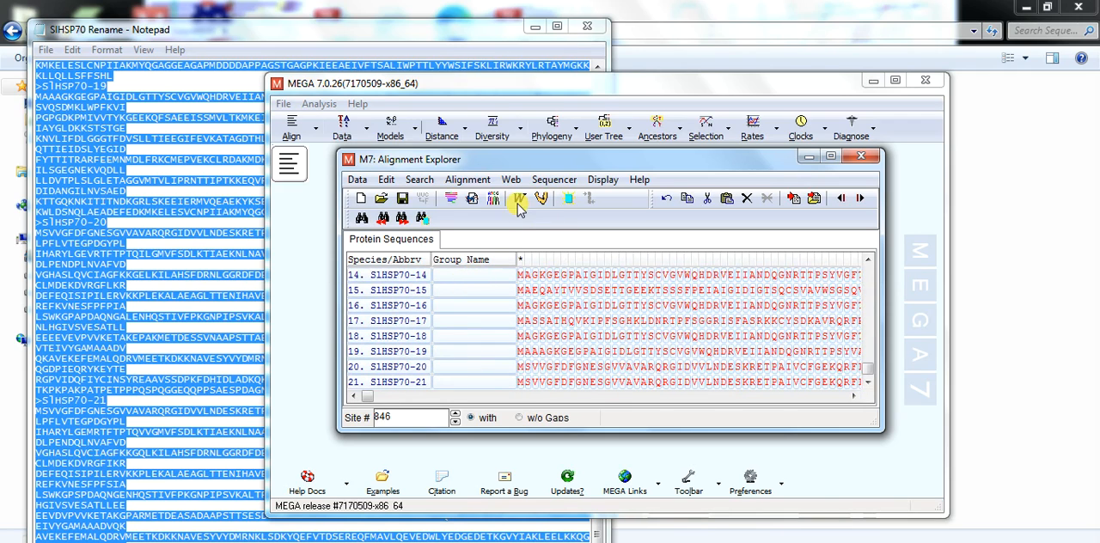
mouse_move(517, 198)
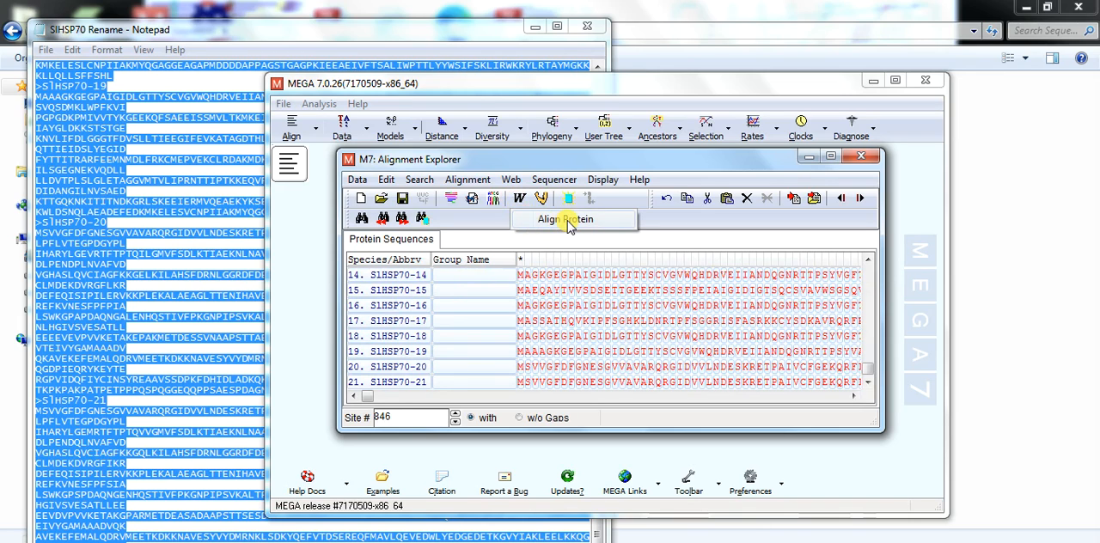
Align the SlHSP70 protein sequences with ClustalW using default parameters.
click(566, 218)
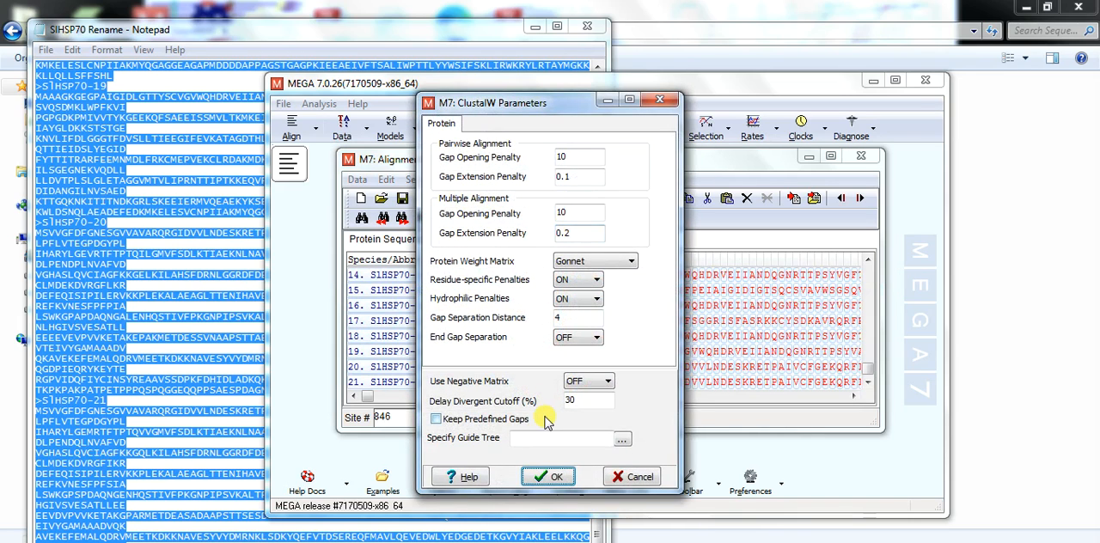
click(548, 476)
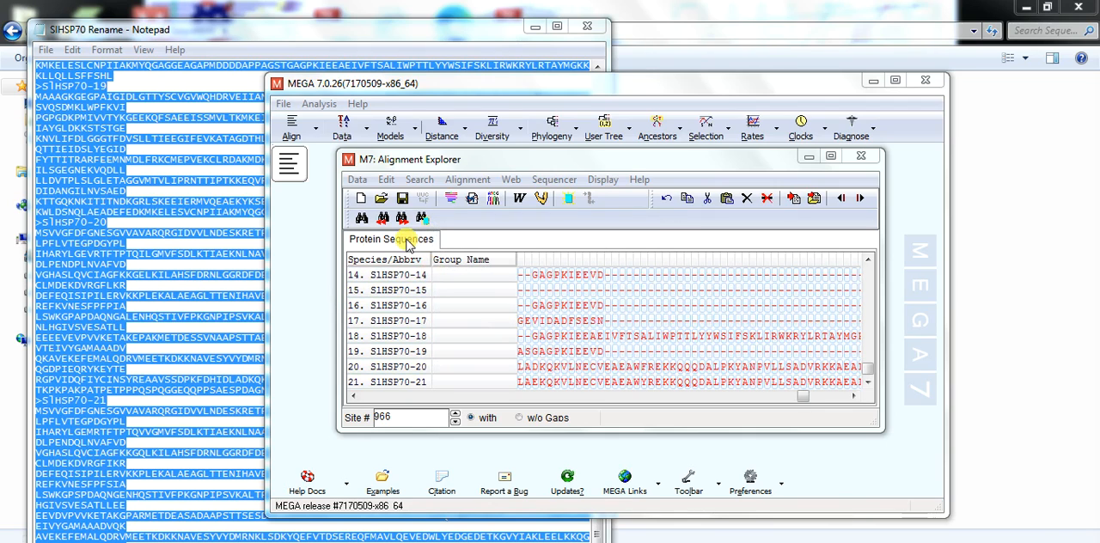
click(357, 180)
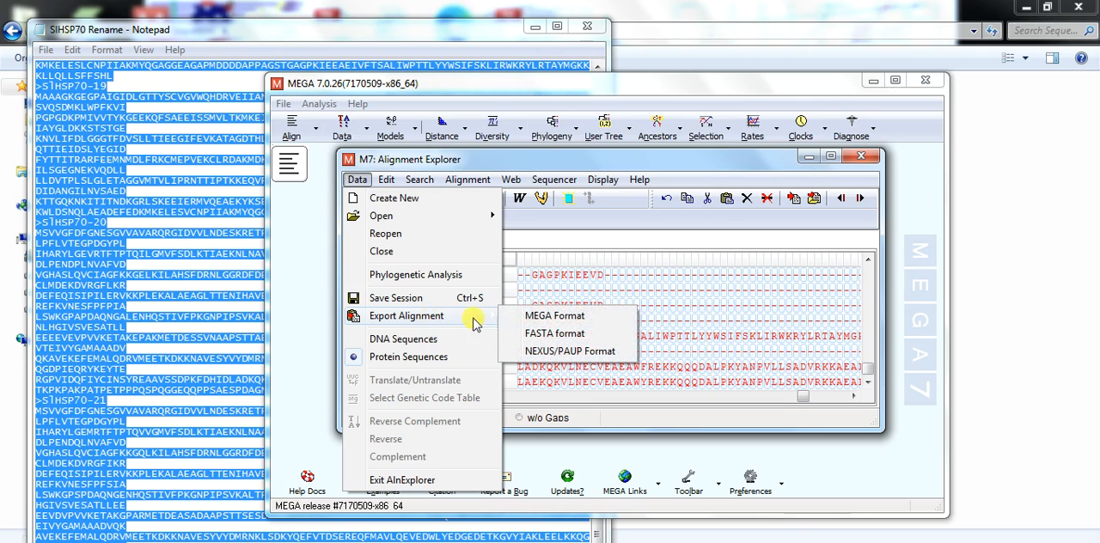
mouse_move(557, 333)
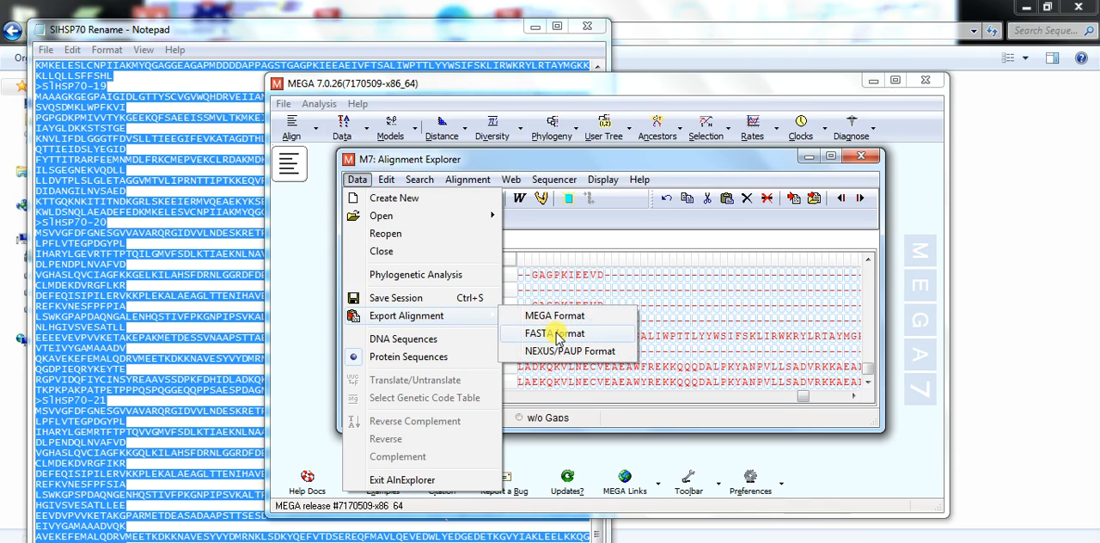
Export the alignment as FASTA file 'Align' in Genome study\Alignment, then close Alignment Explorer.
click(554, 333)
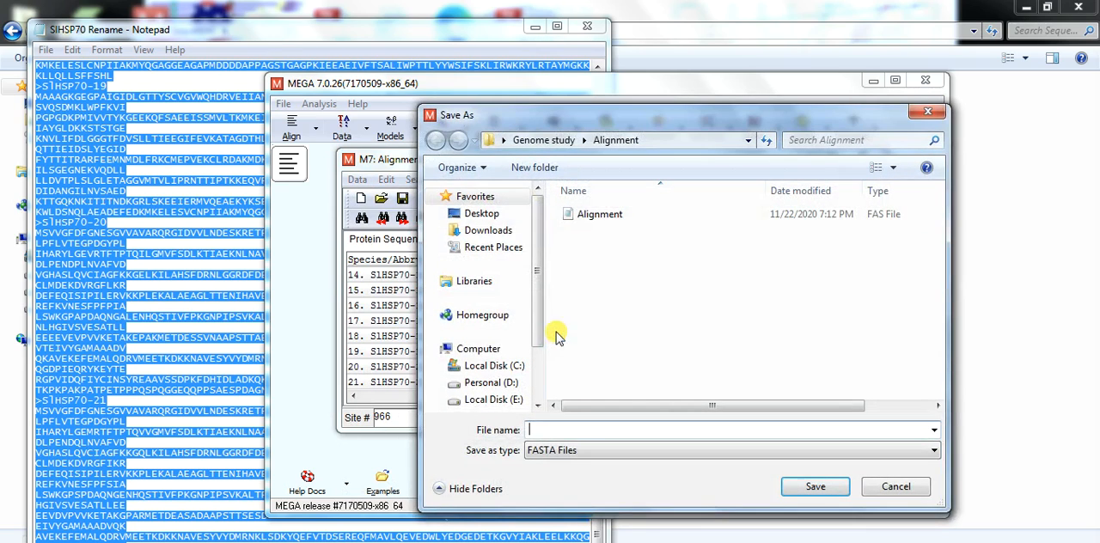
click(543, 140)
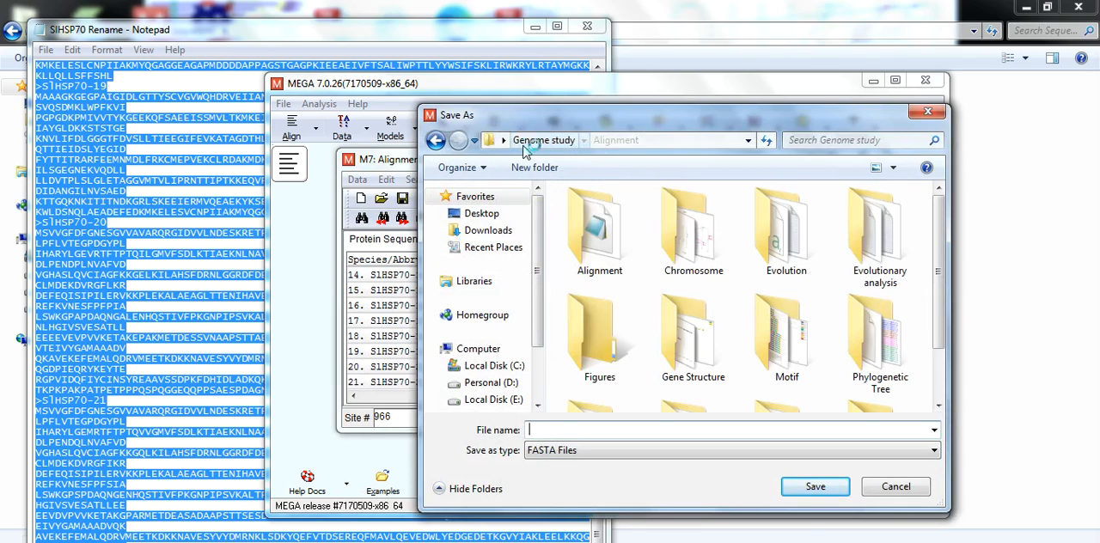
click(599, 228)
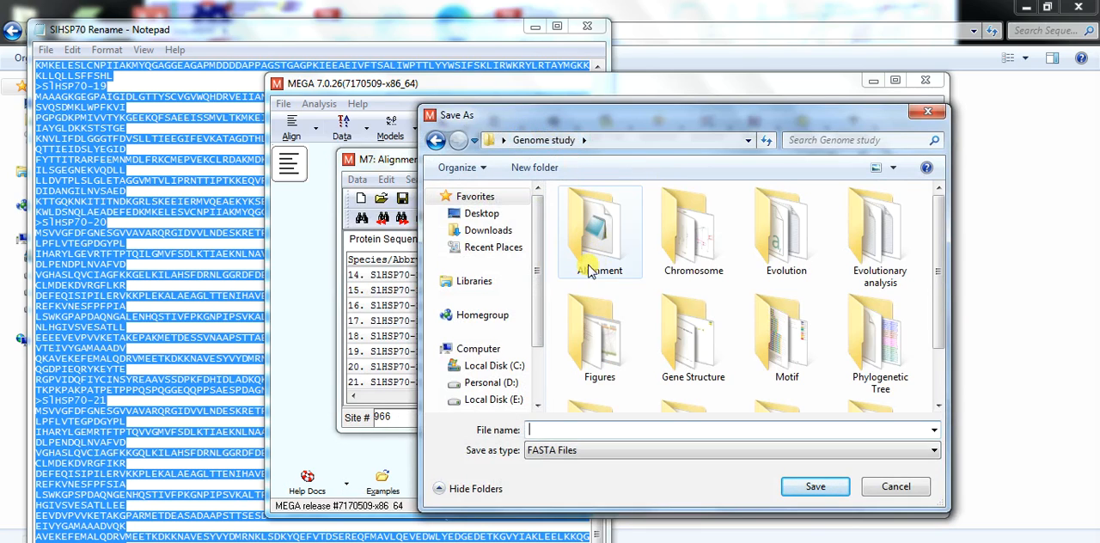
double_click(599, 228)
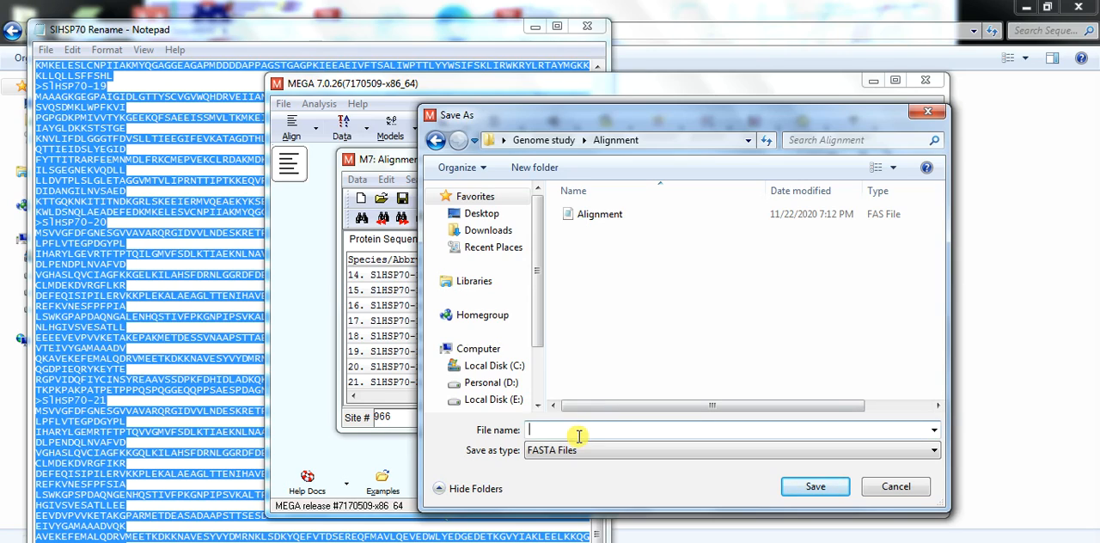
text(Align)
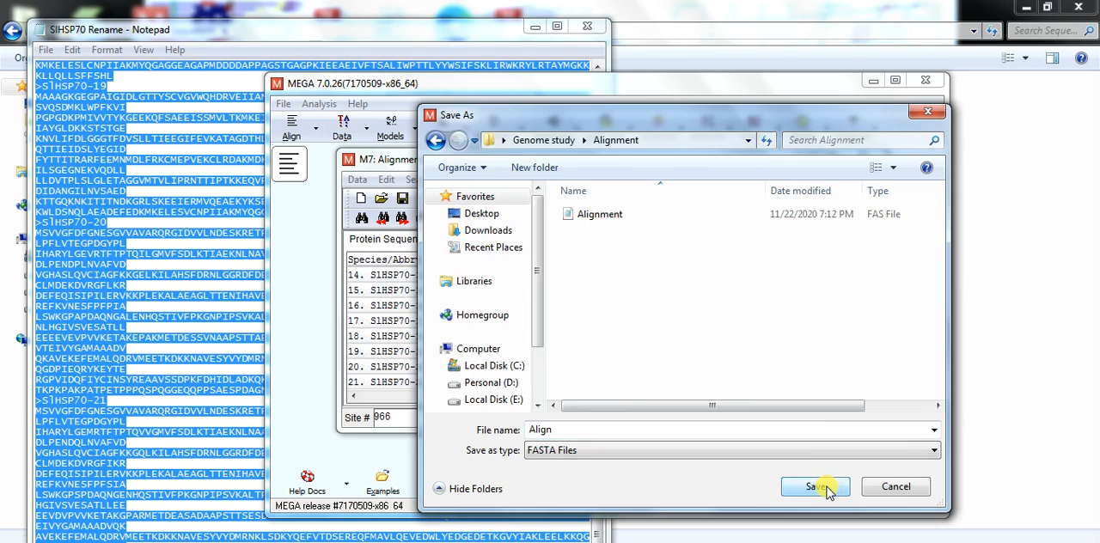
click(814, 486)
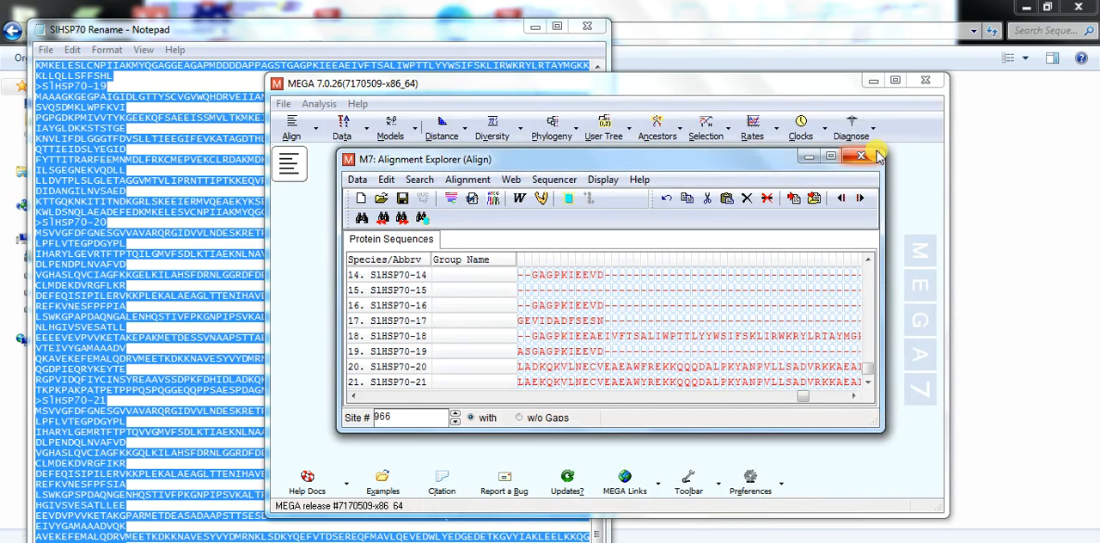
click(858, 155)
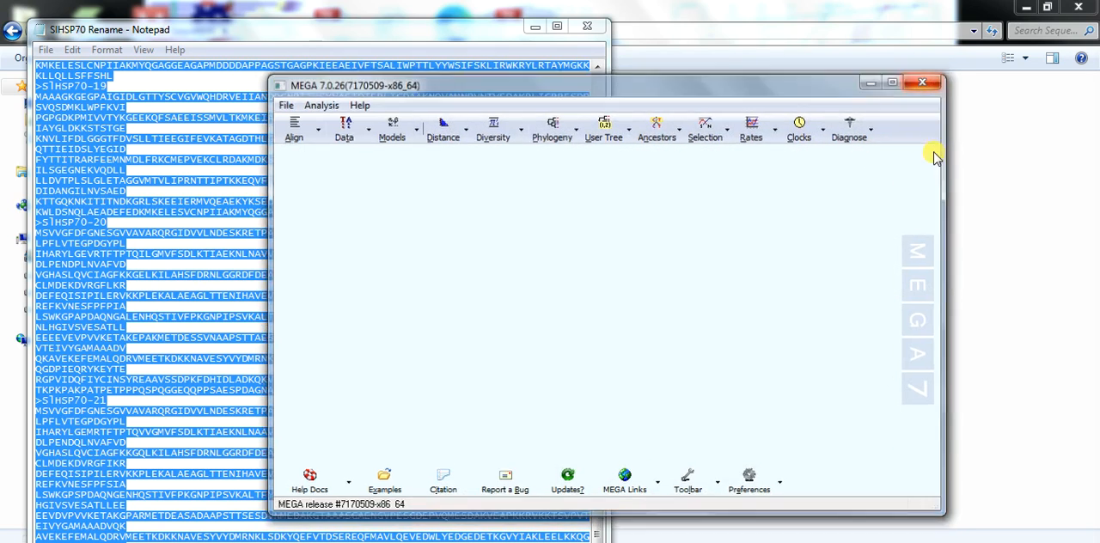
Close MEGA 7 so GeneDoc can start with an empty Gene1 document.
click(922, 82)
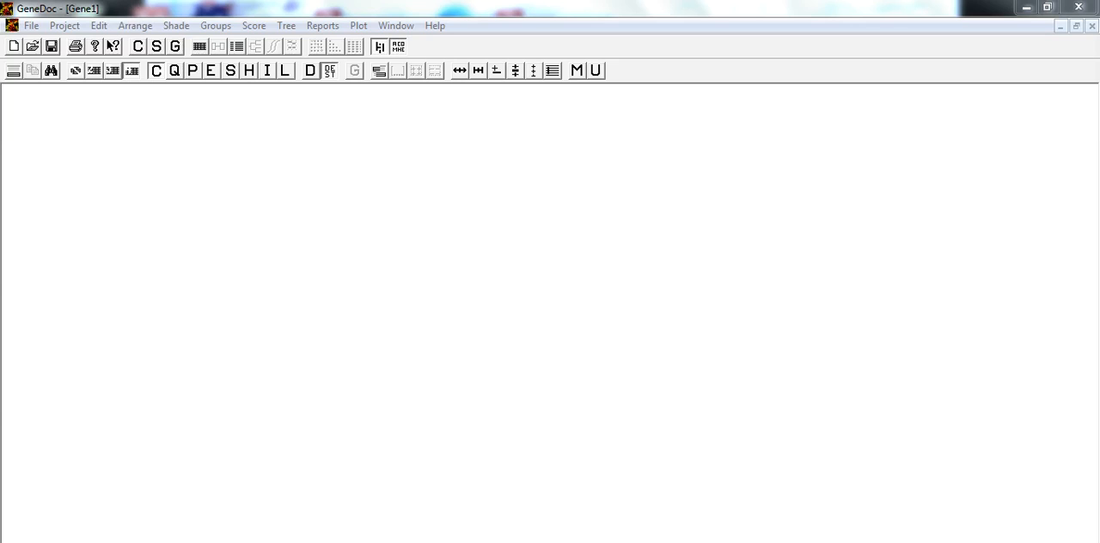
mouse_move(658, 86)
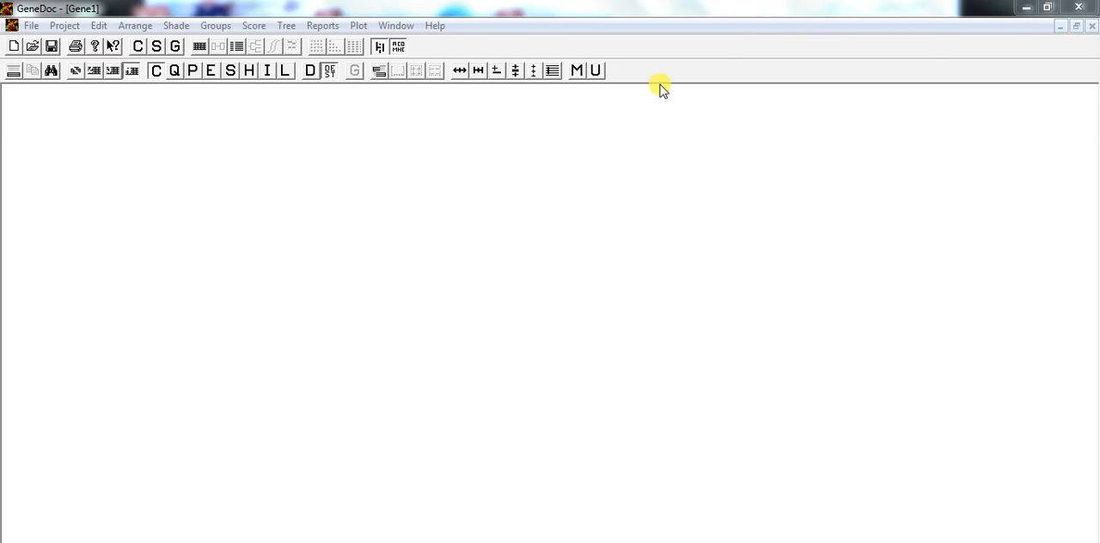
Import the 'Align' FASTA protein file into GeneDoc and close the import window.
click(31, 25)
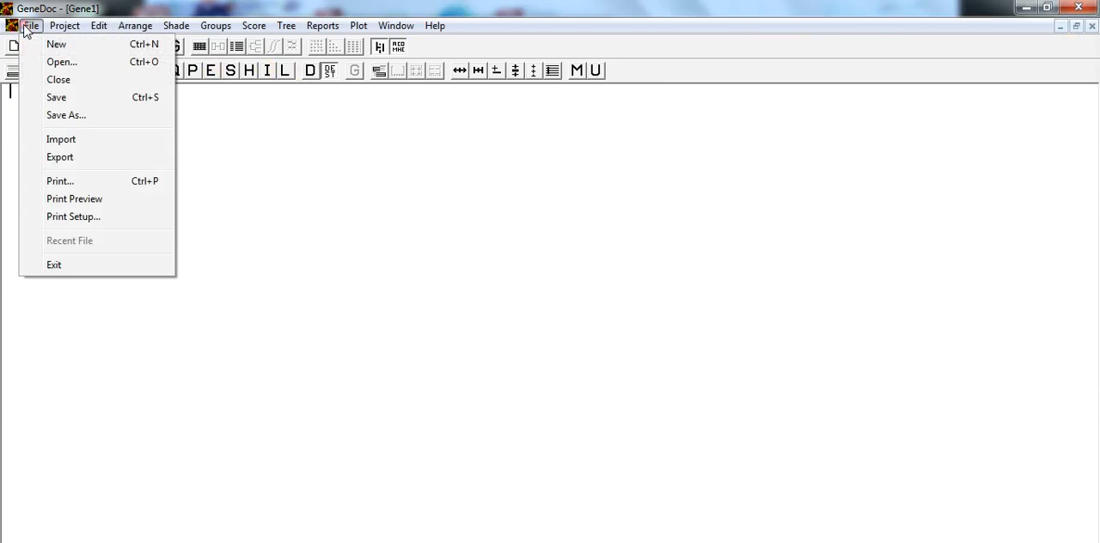
click(61, 138)
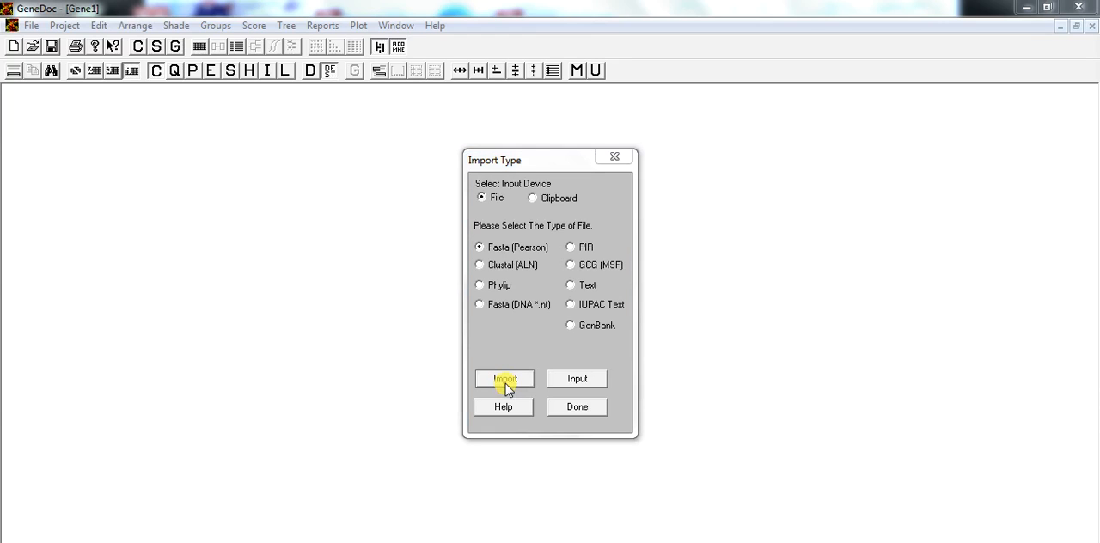
click(504, 379)
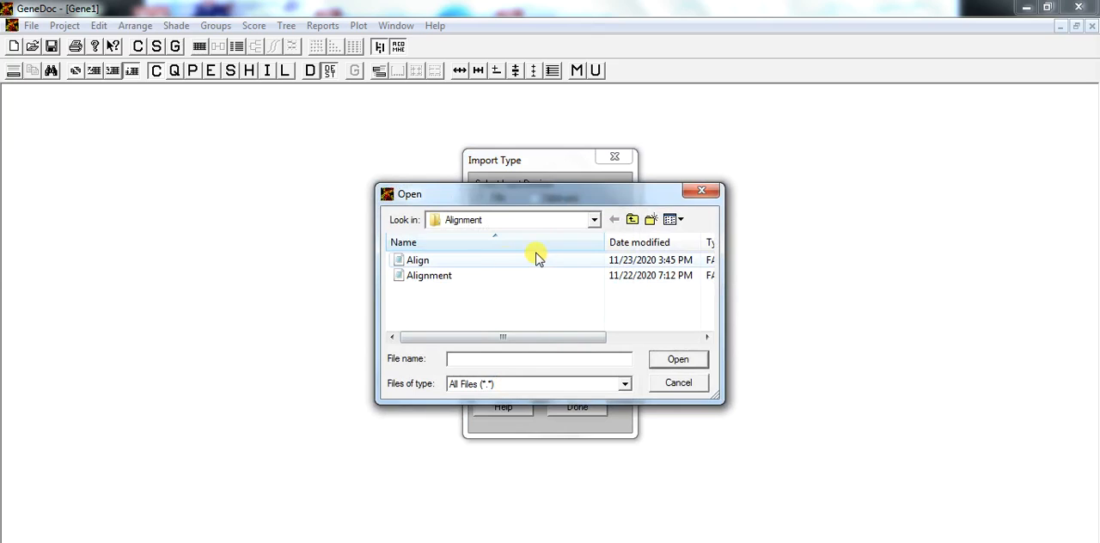
click(418, 259)
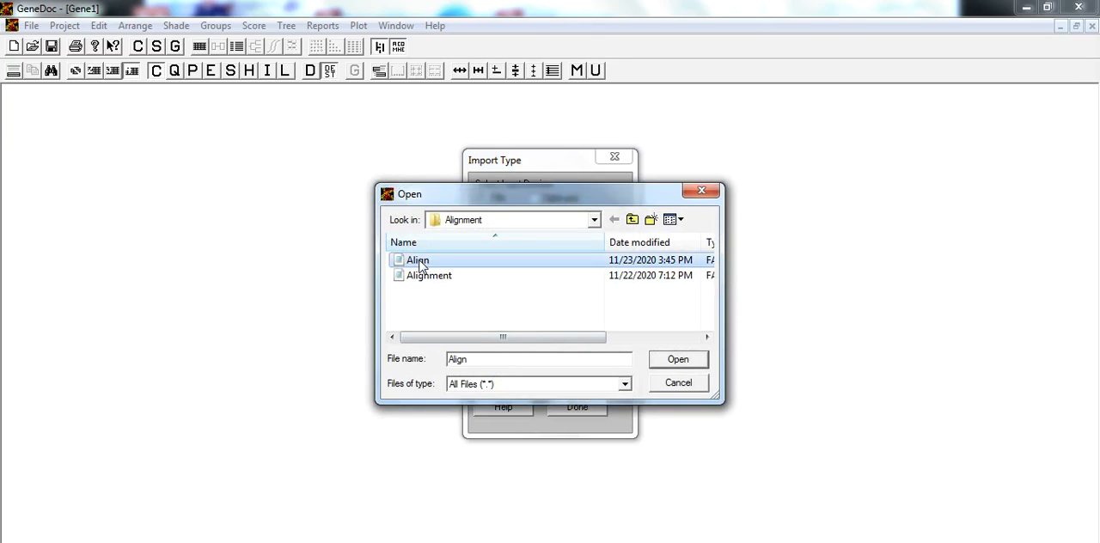
click(677, 359)
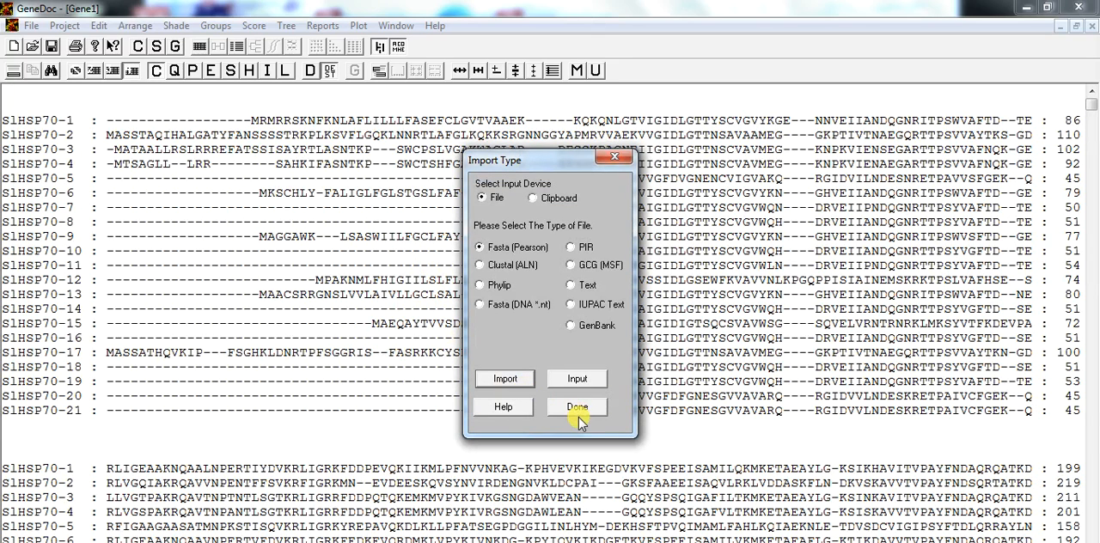
click(576, 405)
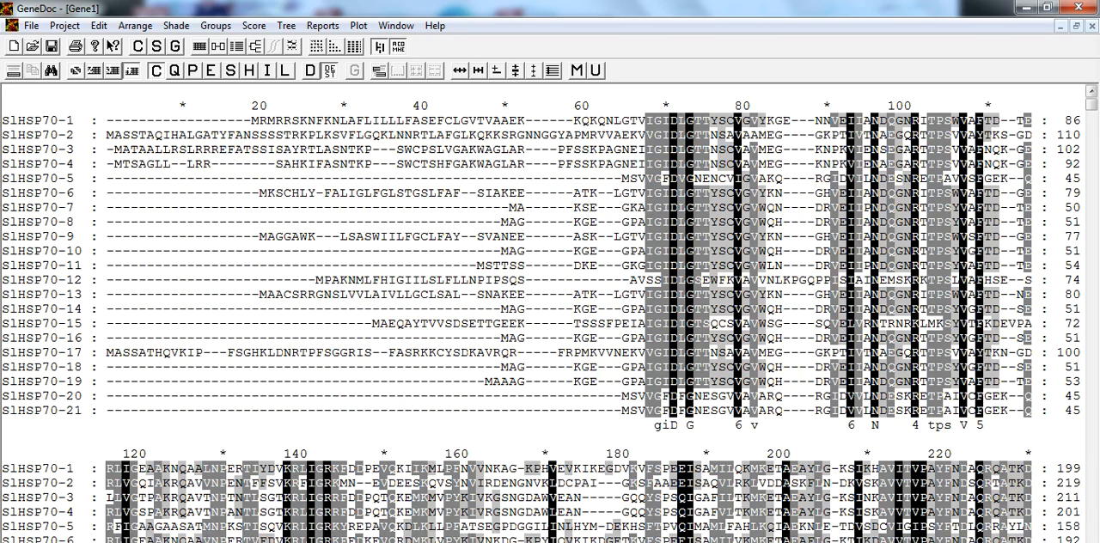
mouse_move(673, 329)
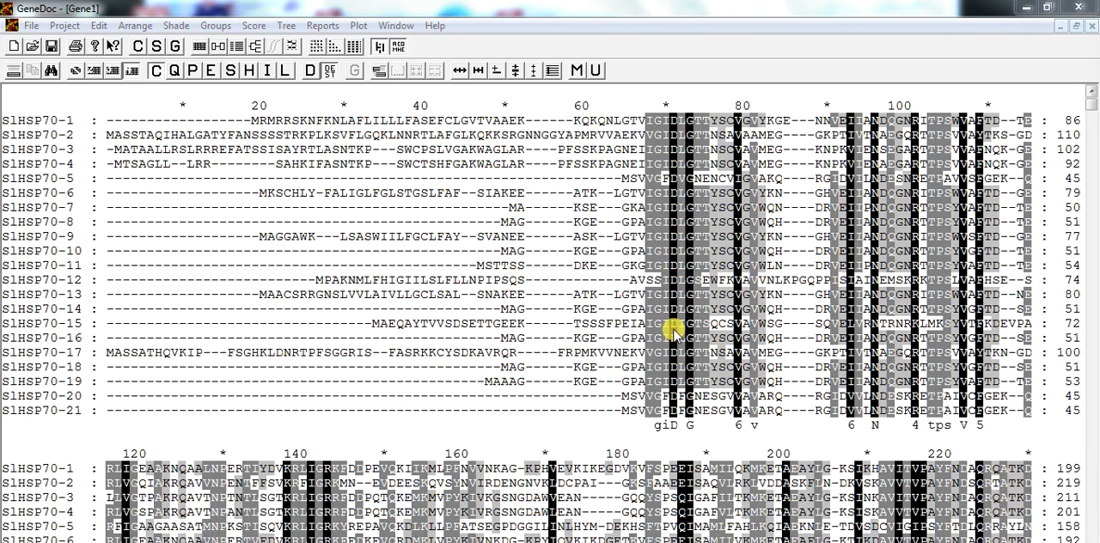
mouse_move(662, 254)
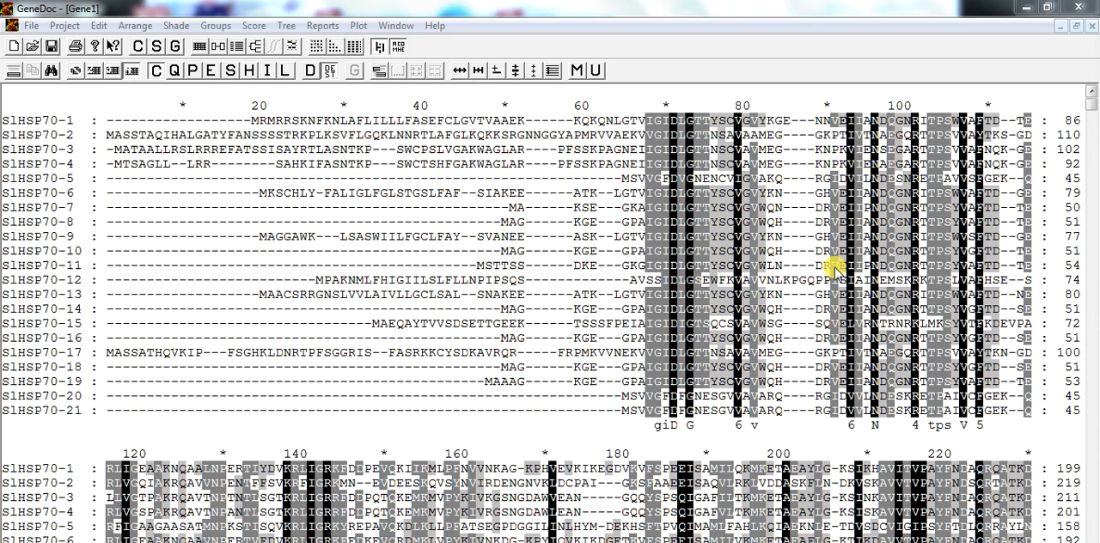
mouse_move(763, 230)
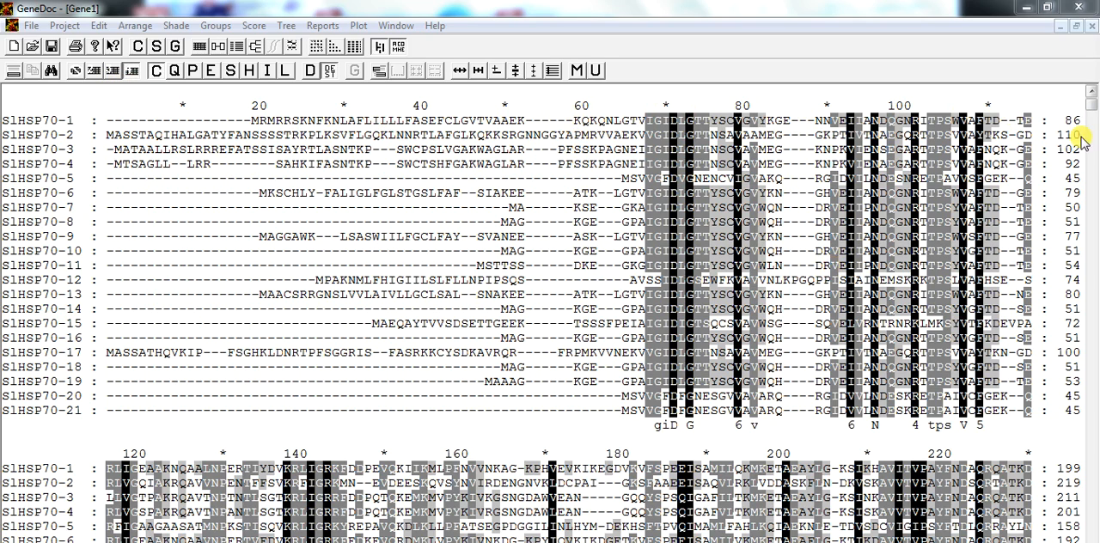
mouse_move(101, 119)
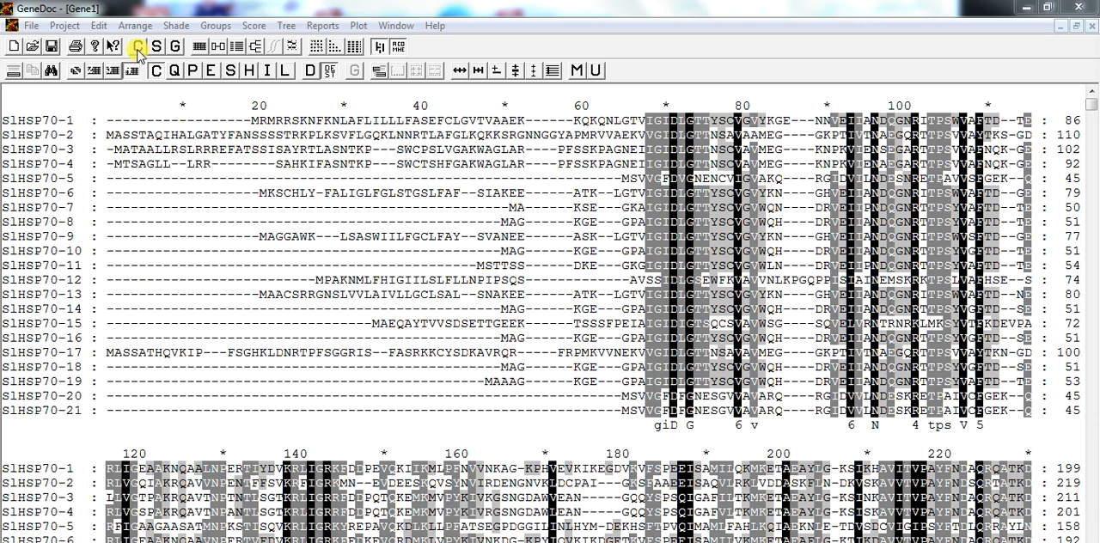
Set Consensus Line to No Consensus in project preferences, then reopen preferences.
click(137, 47)
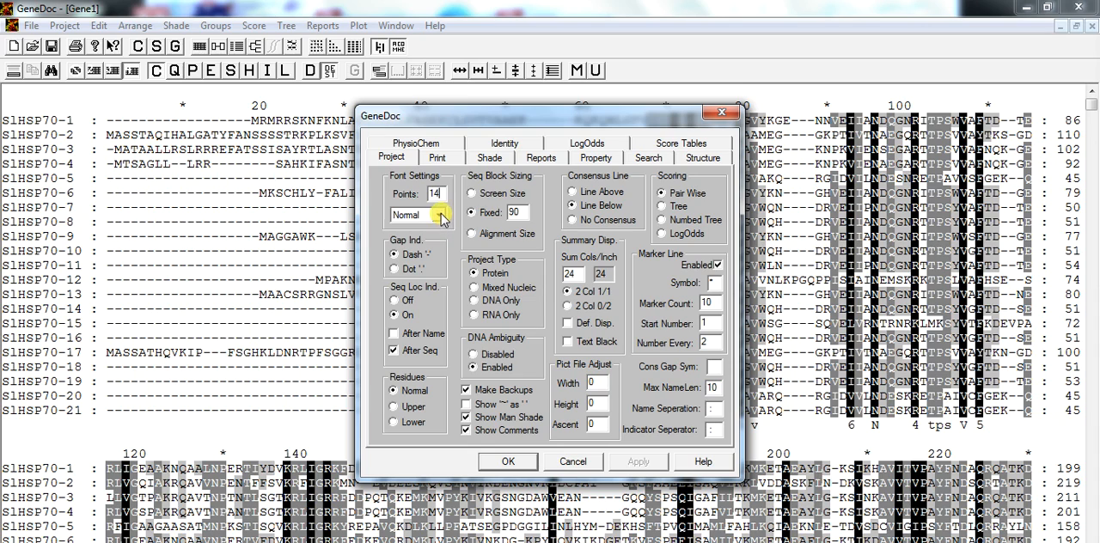
click(439, 214)
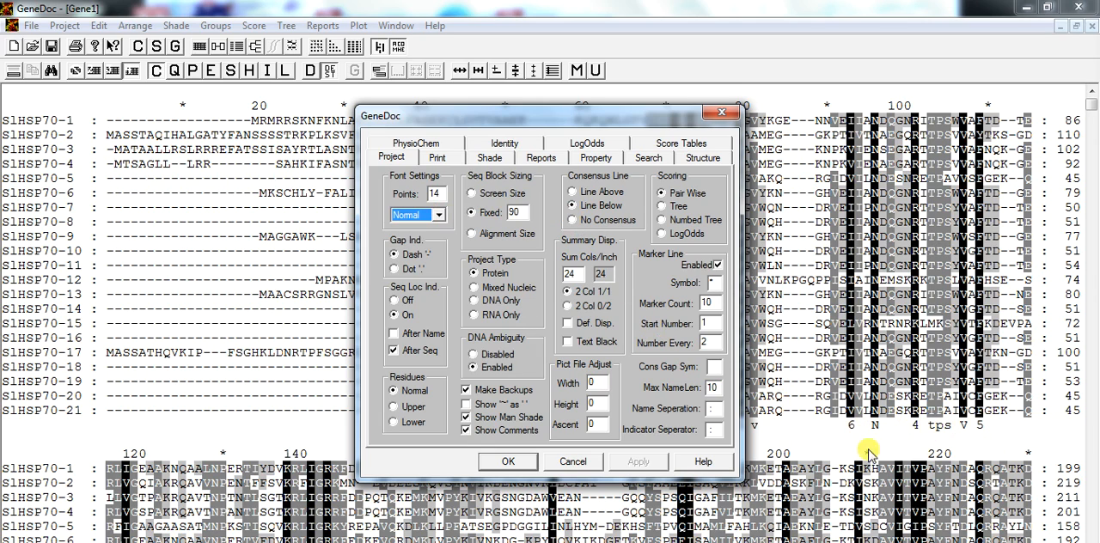
mouse_move(932, 430)
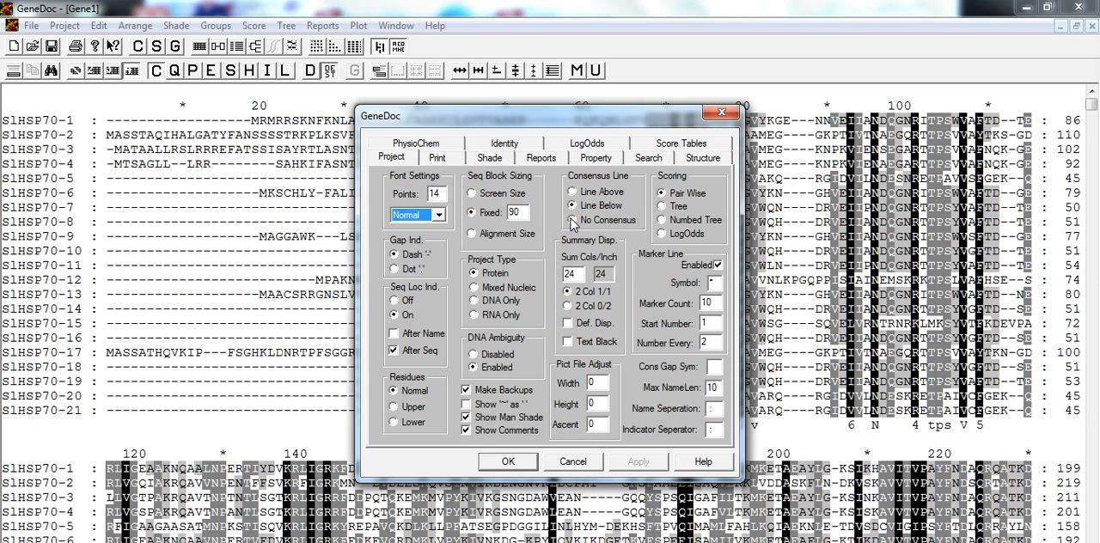
click(571, 220)
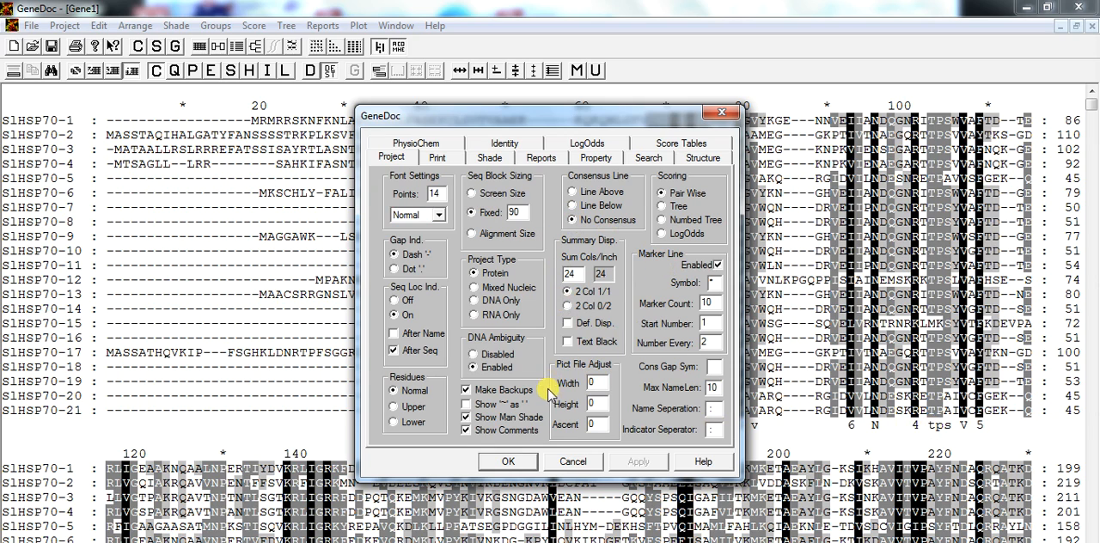
click(507, 461)
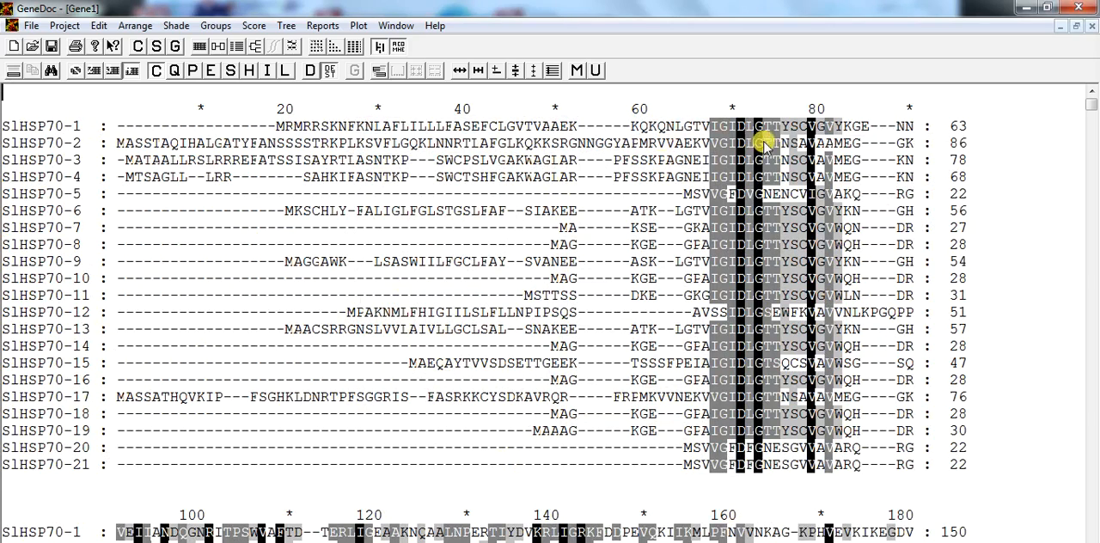
mouse_move(451, 267)
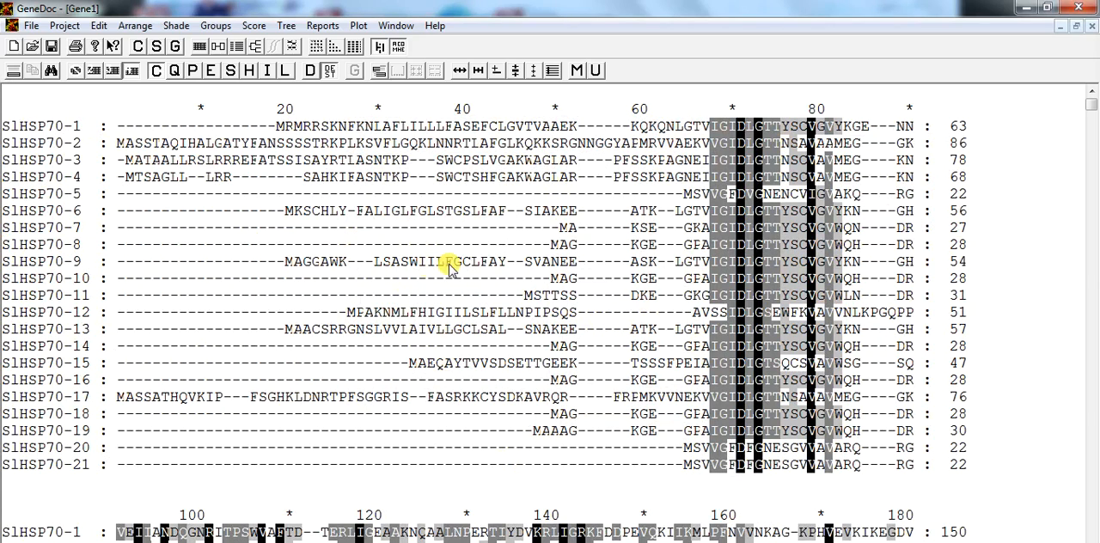
click(138, 47)
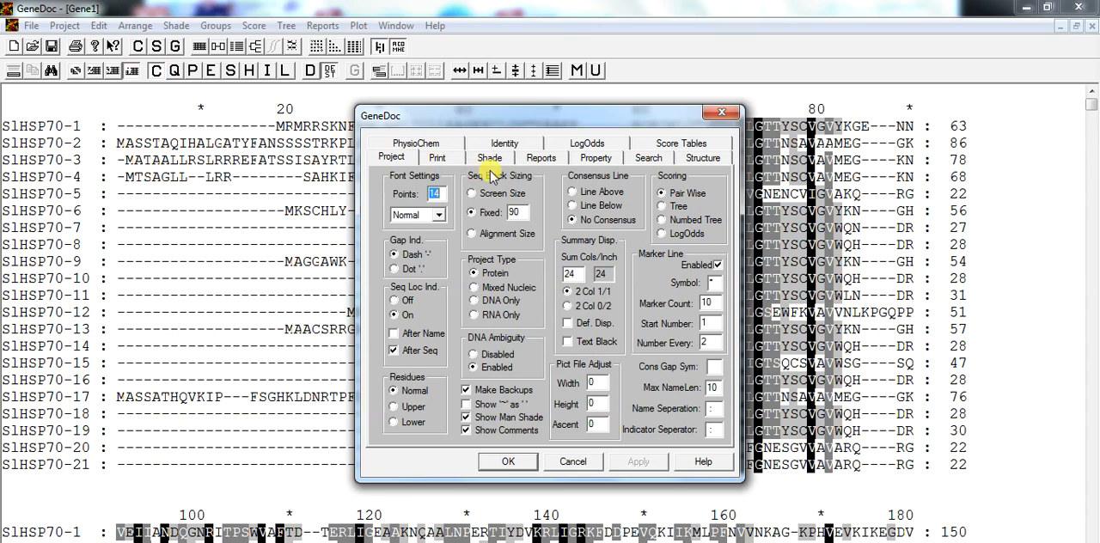
Set the primary conservation background colour to purple in Shade preferences.
click(489, 157)
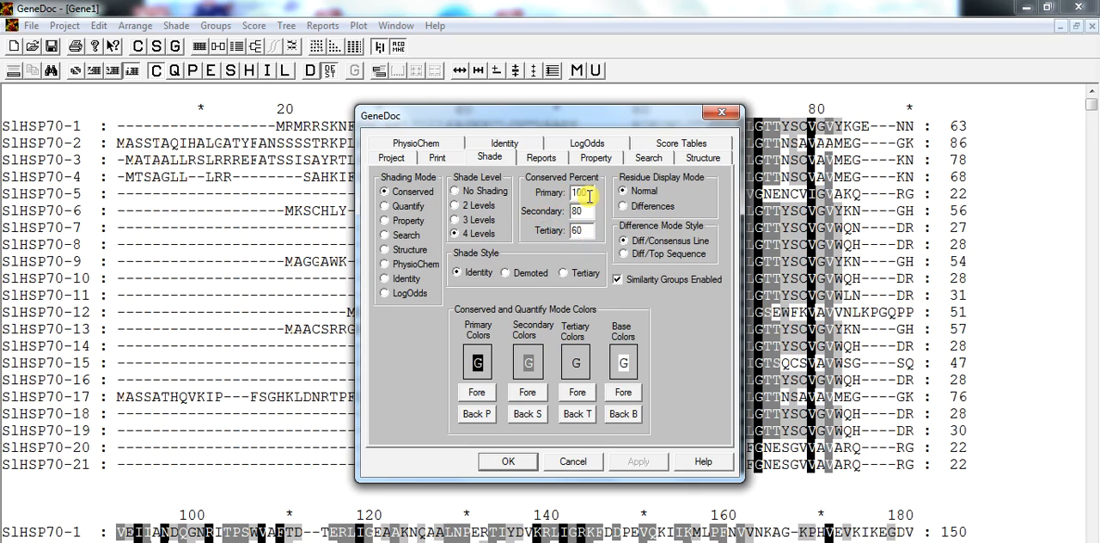
click(575, 211)
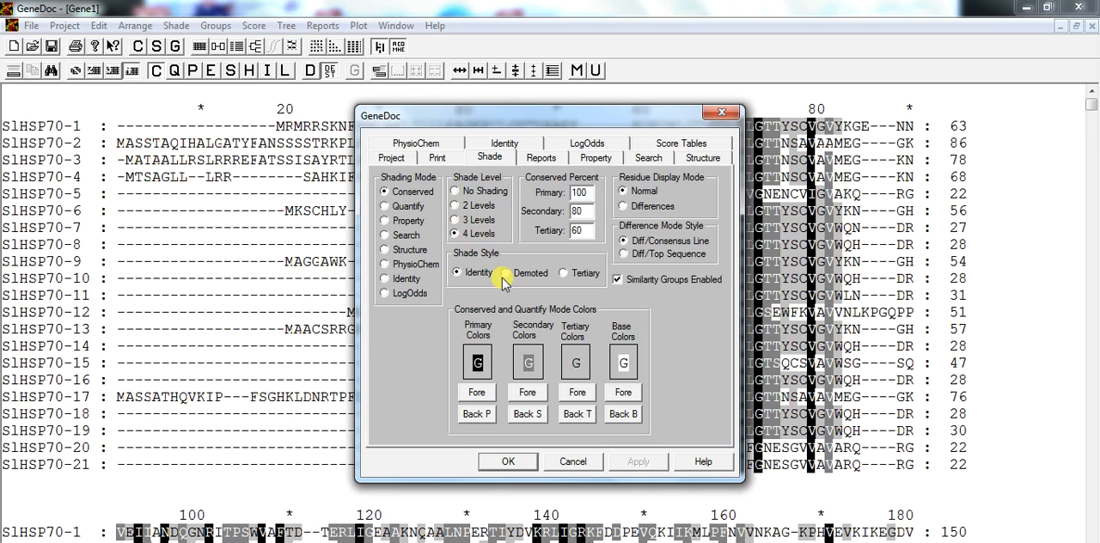
mouse_move(550, 385)
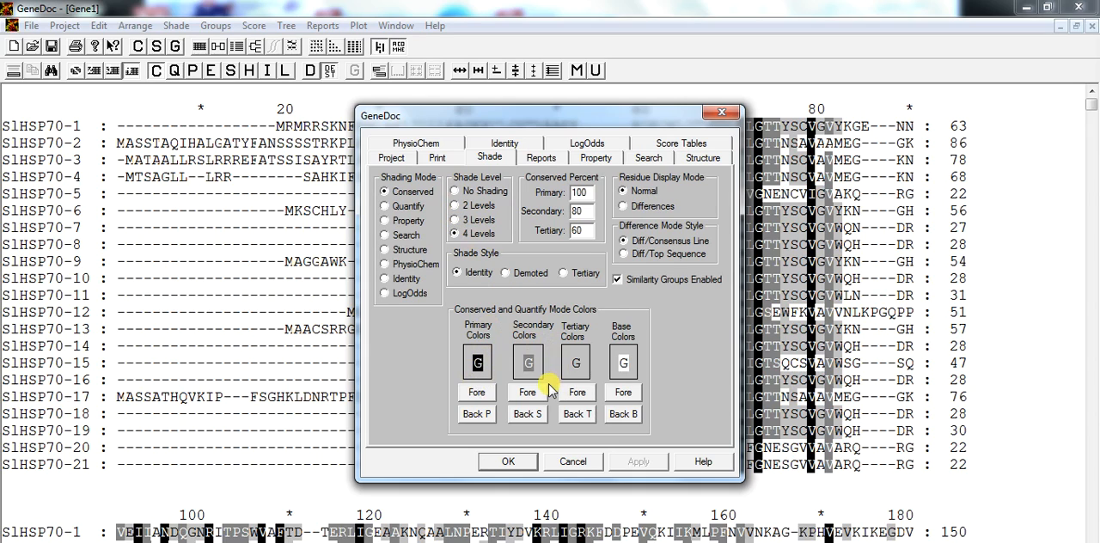
click(477, 361)
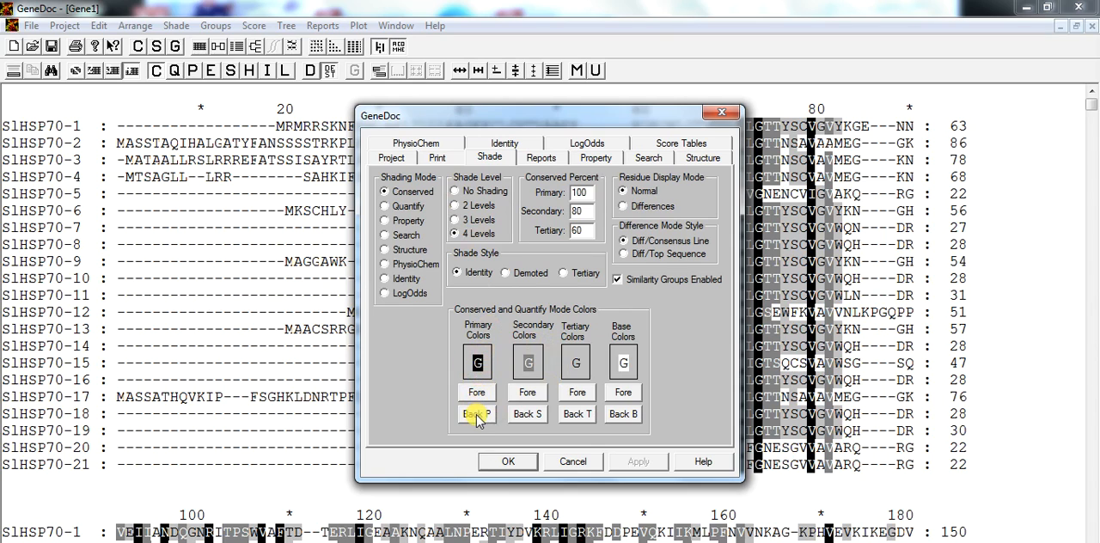
click(476, 413)
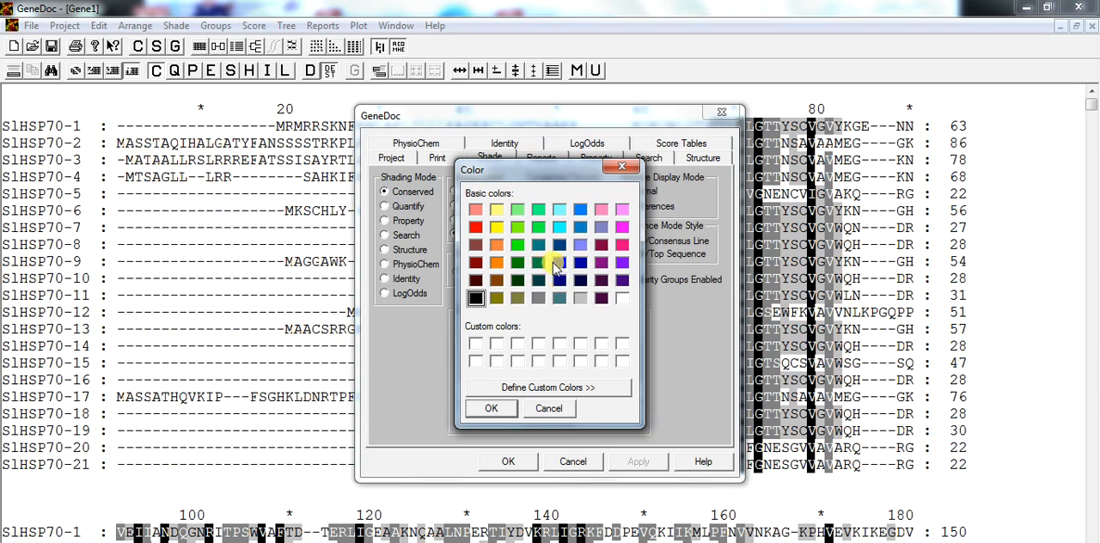
click(602, 264)
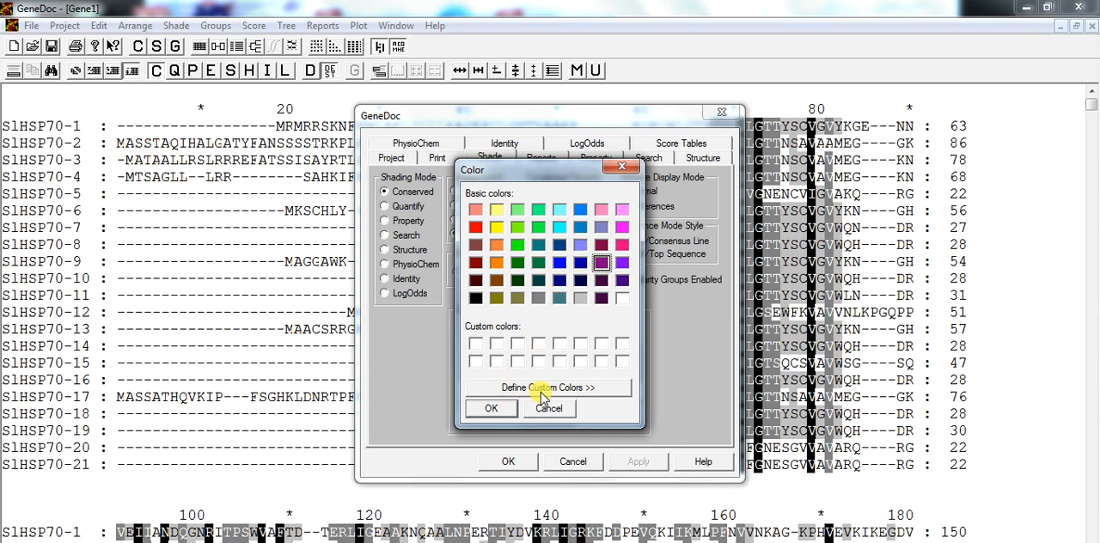
click(547, 387)
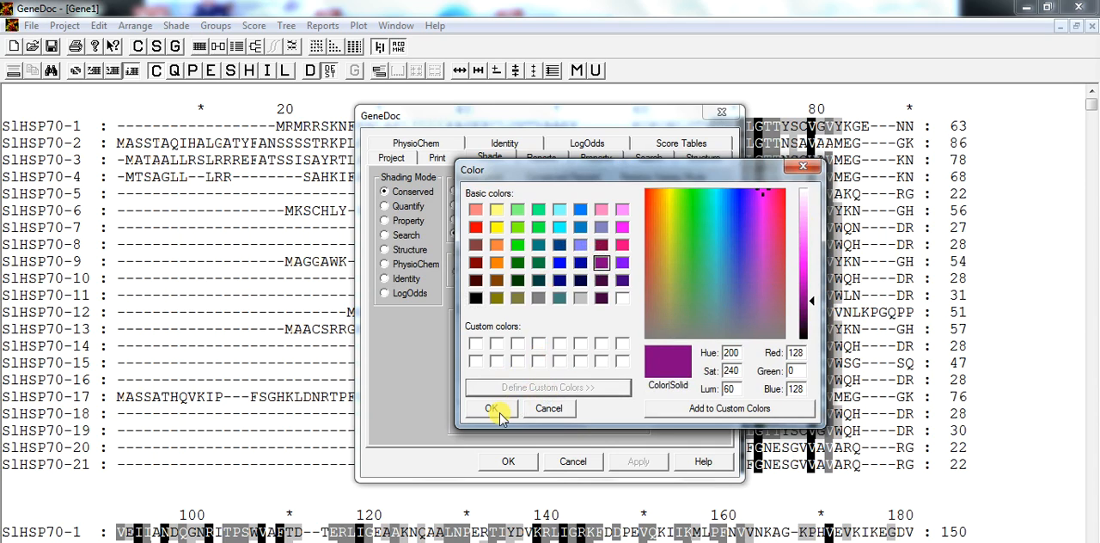
click(491, 408)
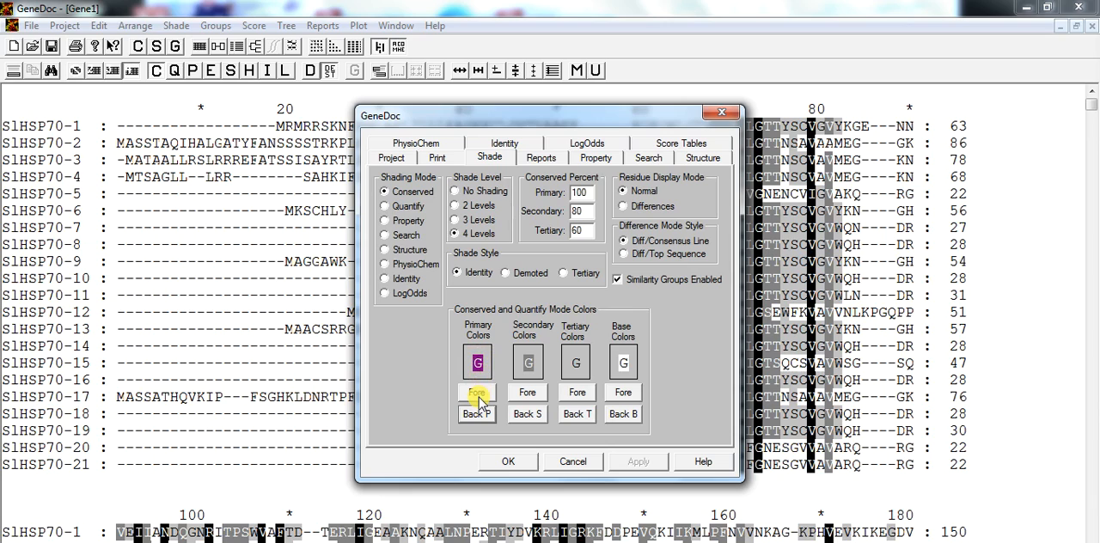
Make secondary shading green and the tertiary background orange.
click(476, 392)
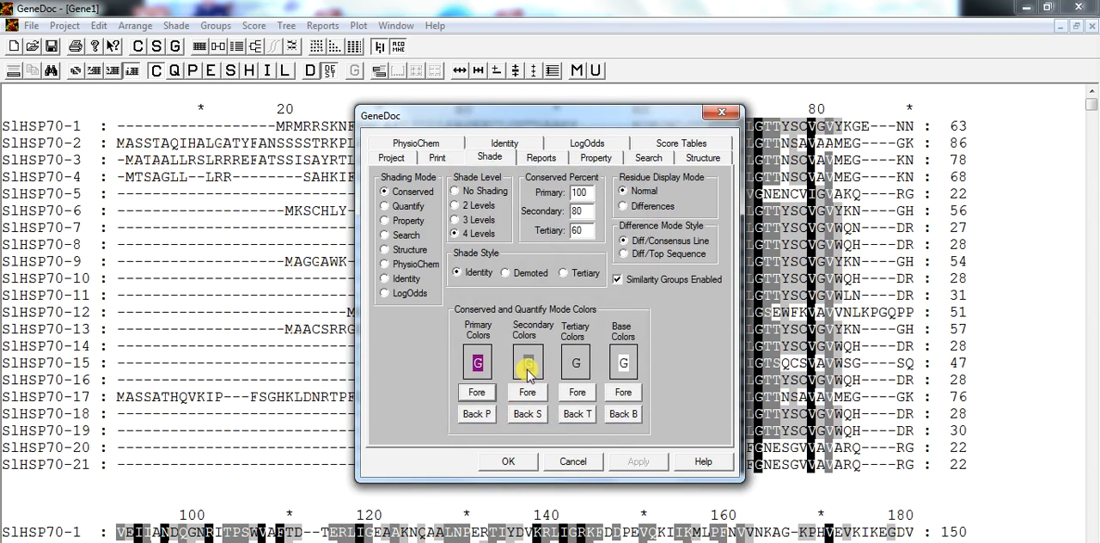
click(526, 362)
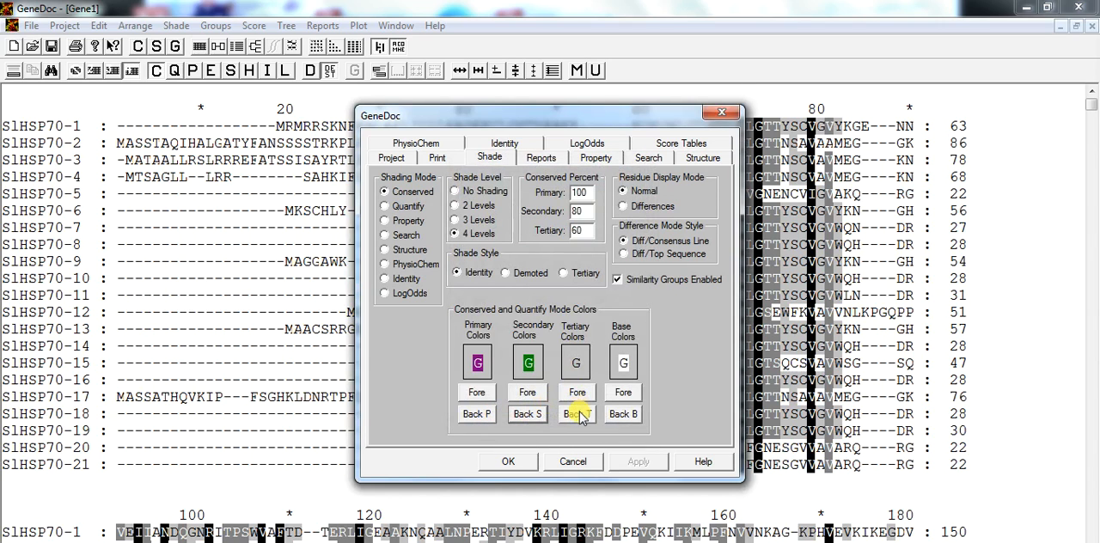
click(575, 414)
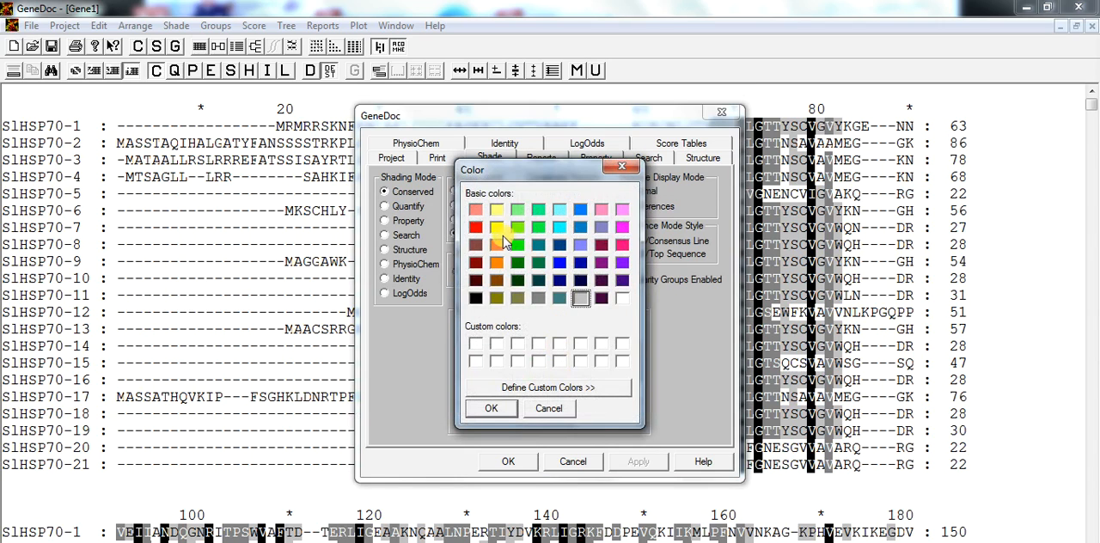
click(498, 245)
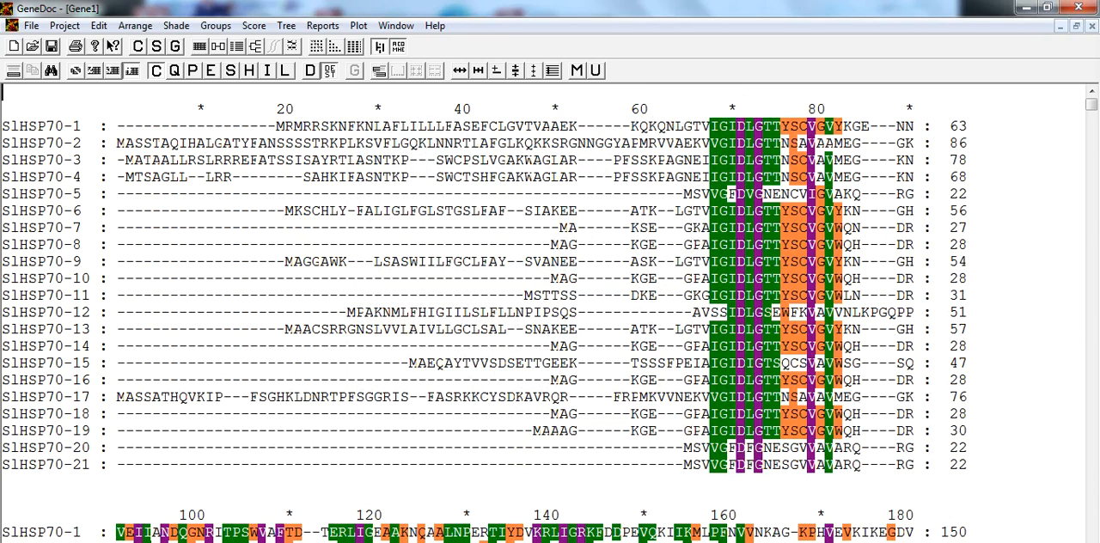
mouse_move(207, 108)
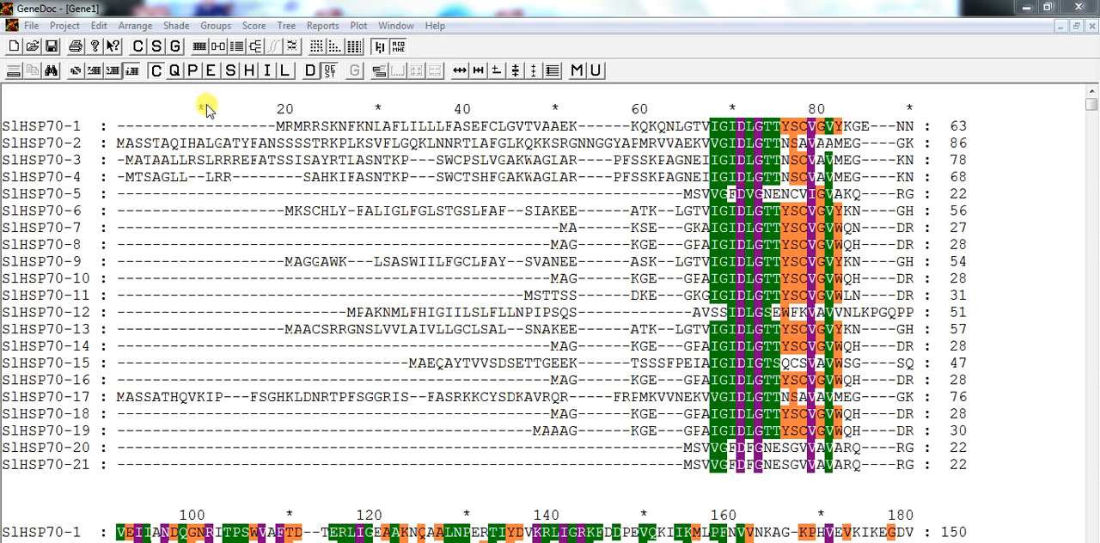
mouse_move(468, 133)
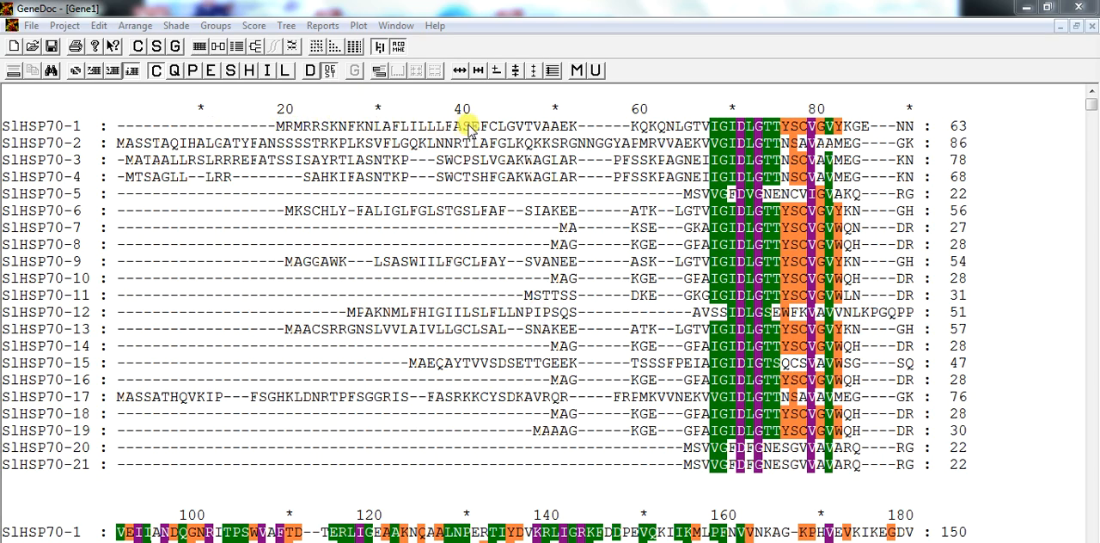
mouse_move(493, 111)
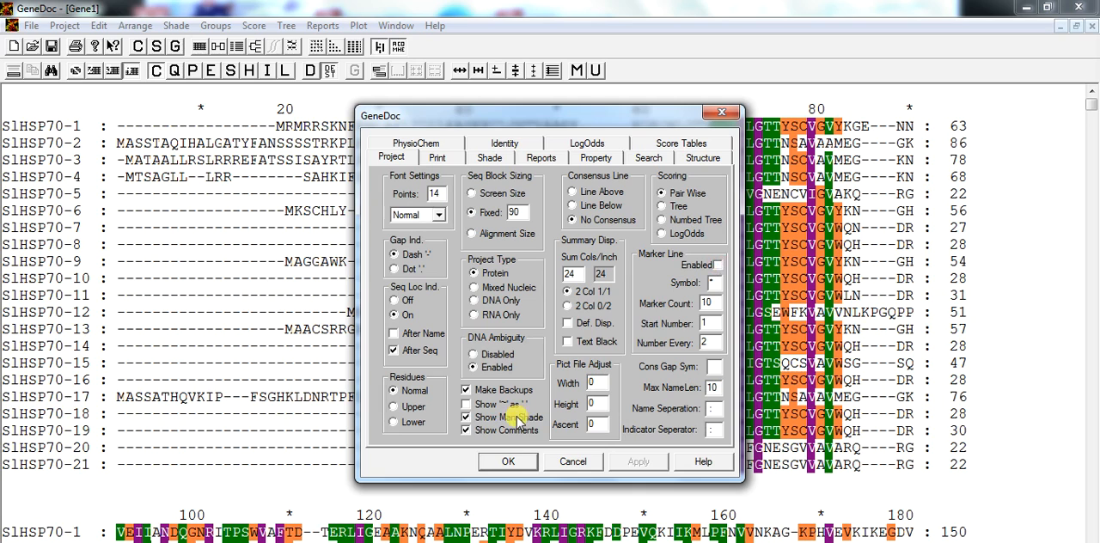
Disable the marker line option so the position ruler disappears.
click(507, 461)
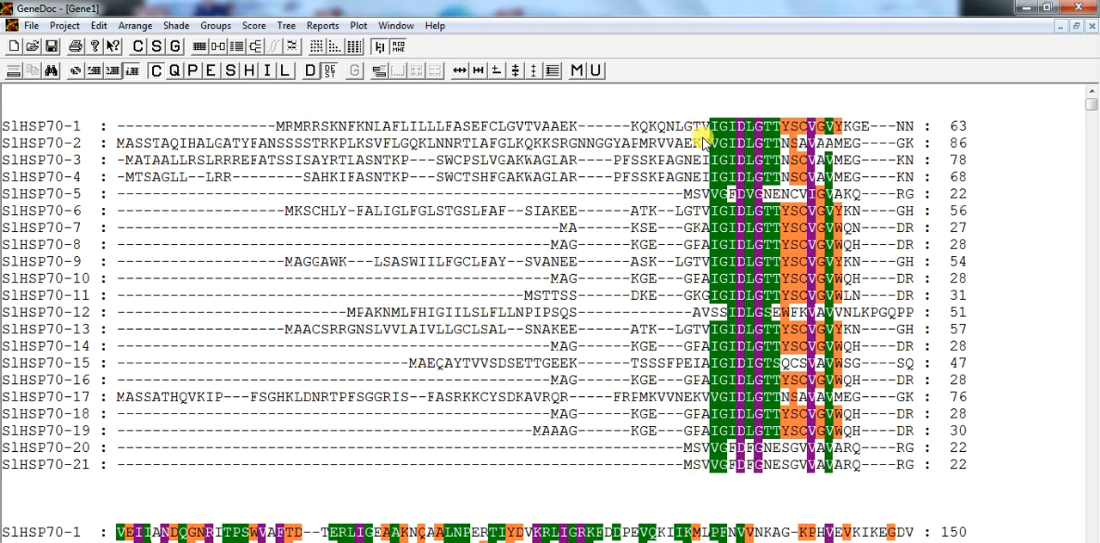
mouse_move(384, 129)
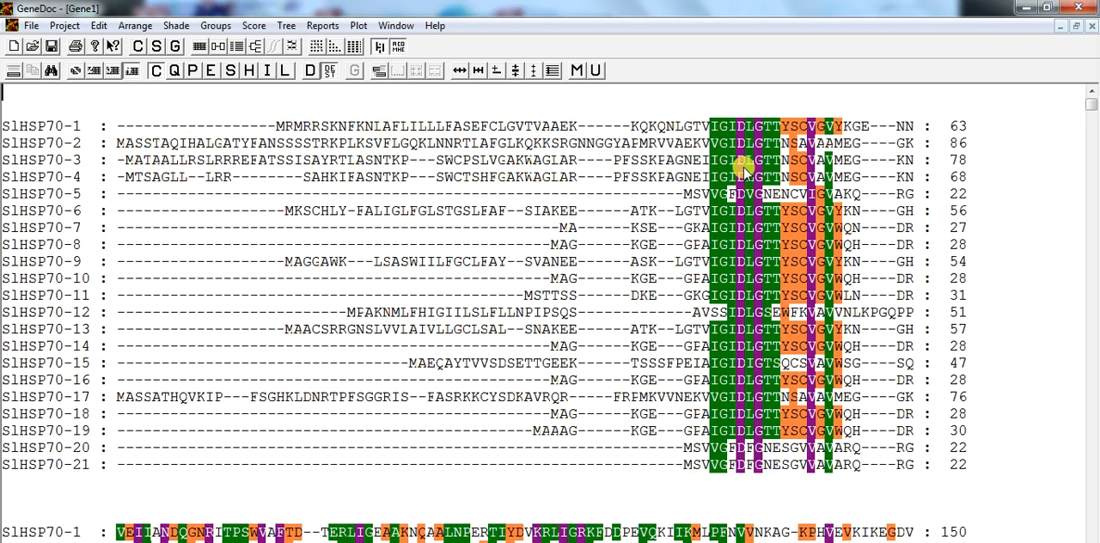
Scroll down through the shaded SlHSP70 alignment blocks to select them.
scroll(down, 3)
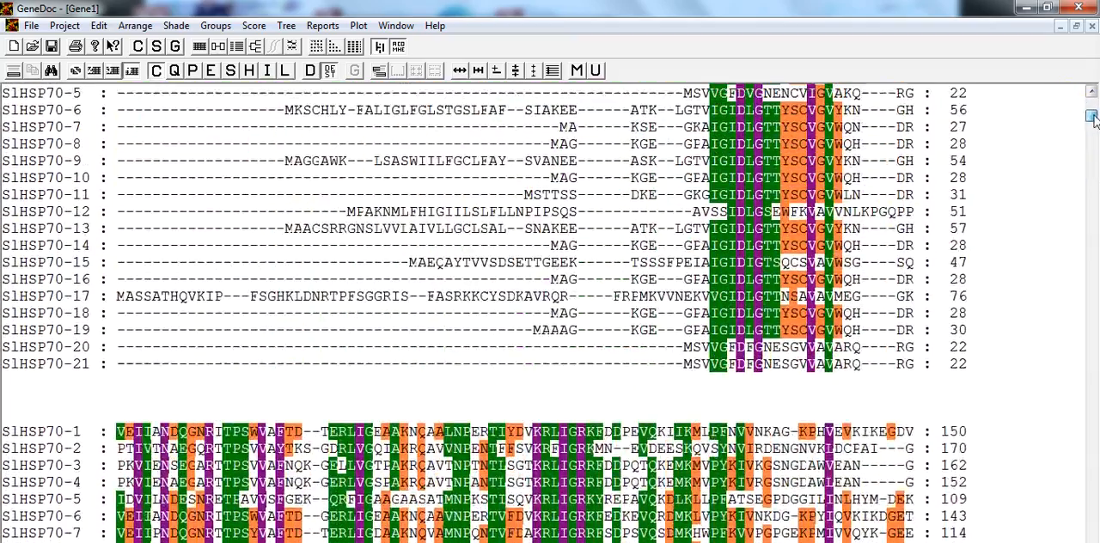
scroll(up, 3)
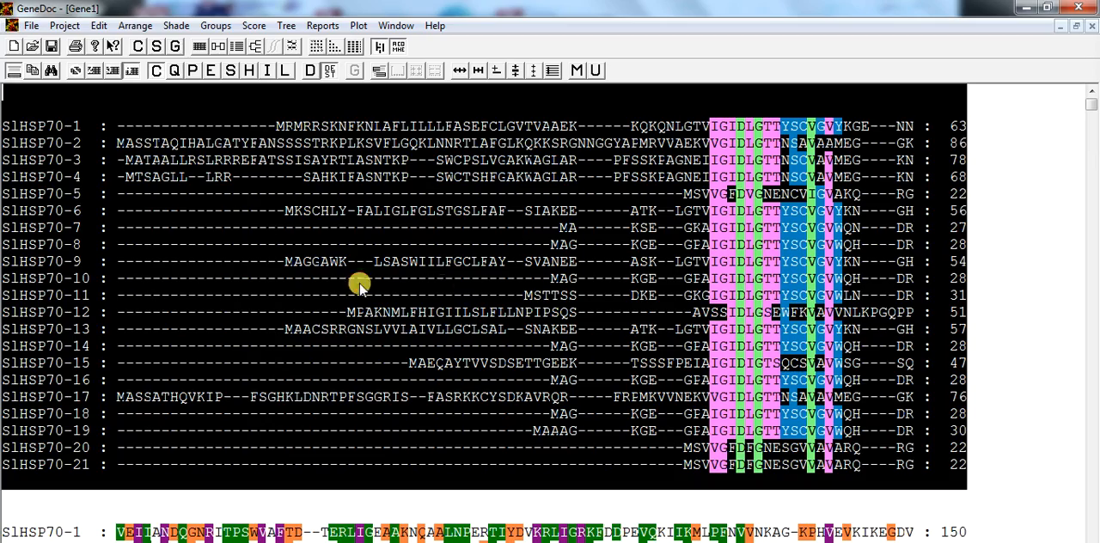
scroll(down, 3)
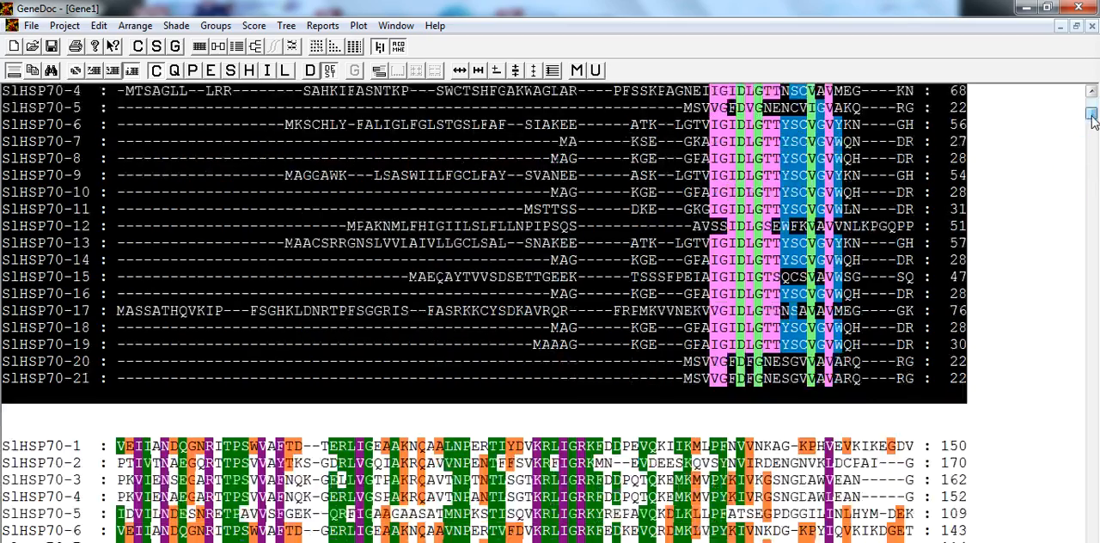
scroll(down, 3)
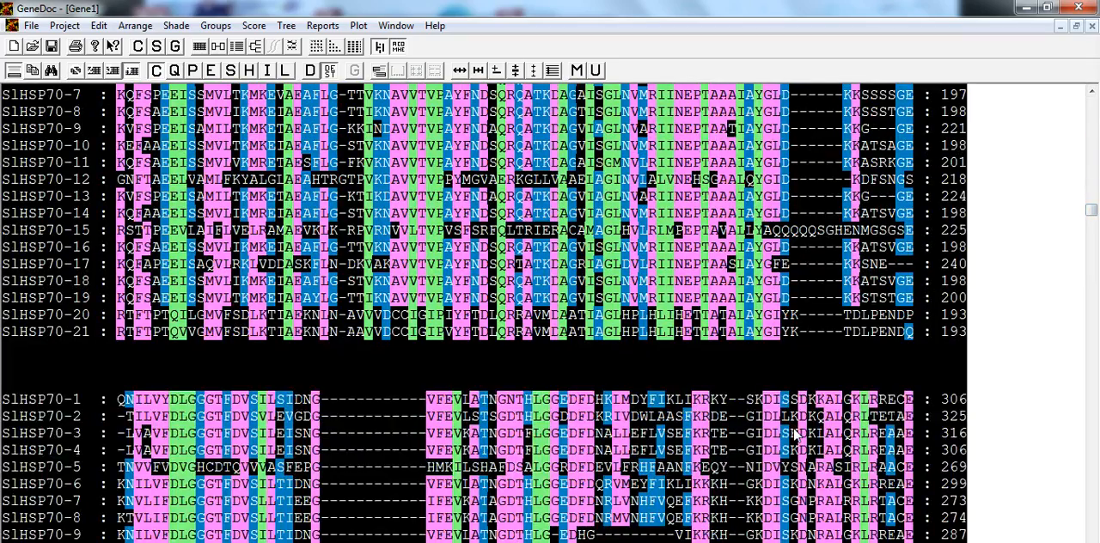
scroll(down, 3)
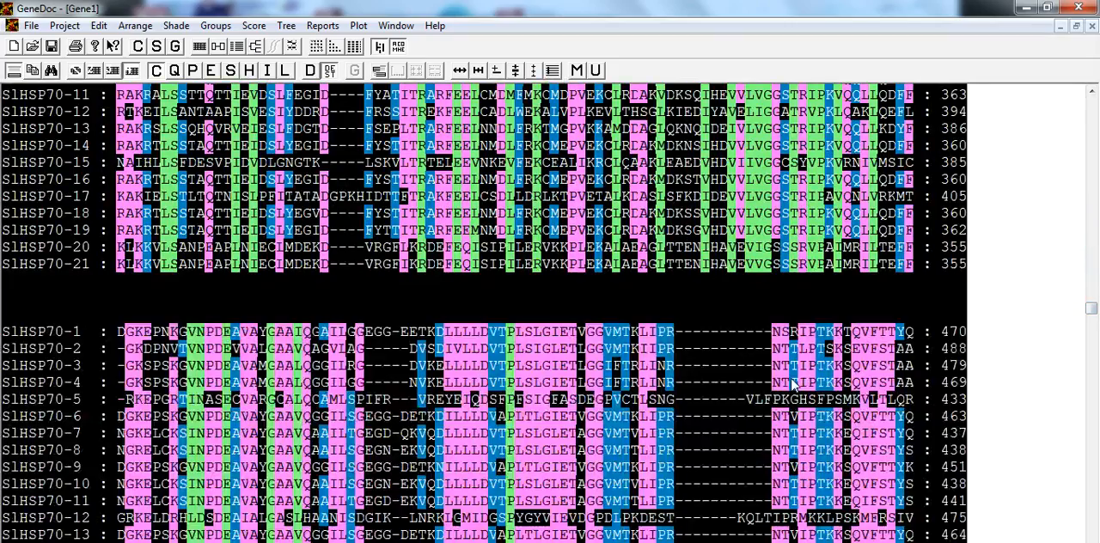
scroll(down, 3)
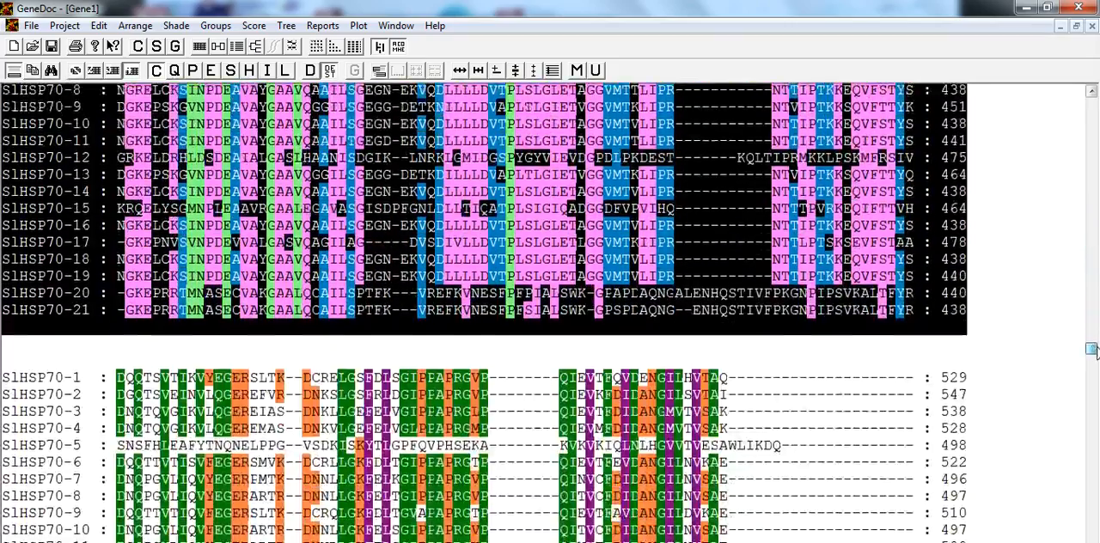
scroll(down, 3)
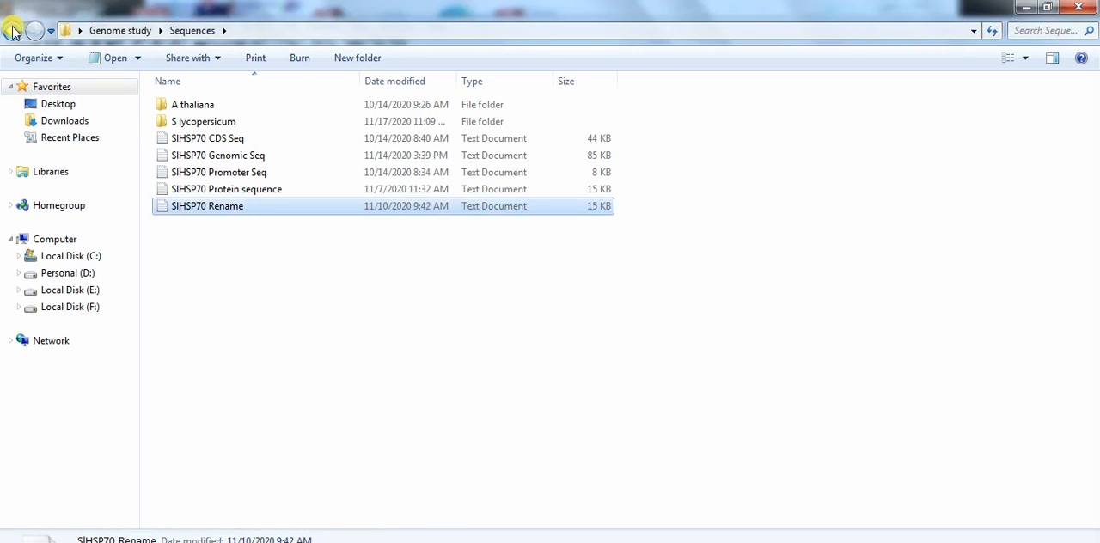
Go back to Genome study and open the Figures presentation from the Figures folder.
click(13, 30)
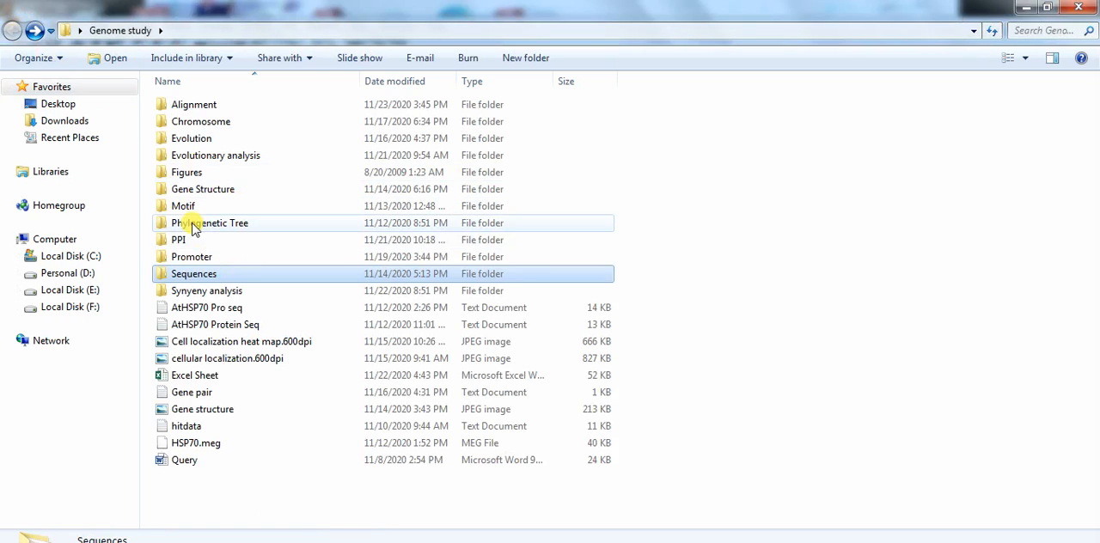
click(187, 172)
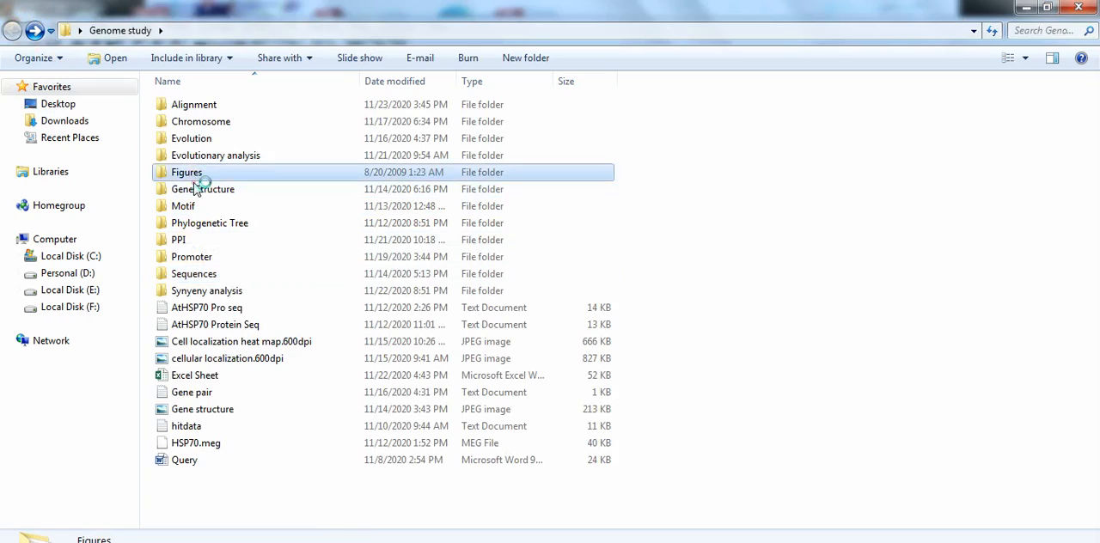
double_click(186, 172)
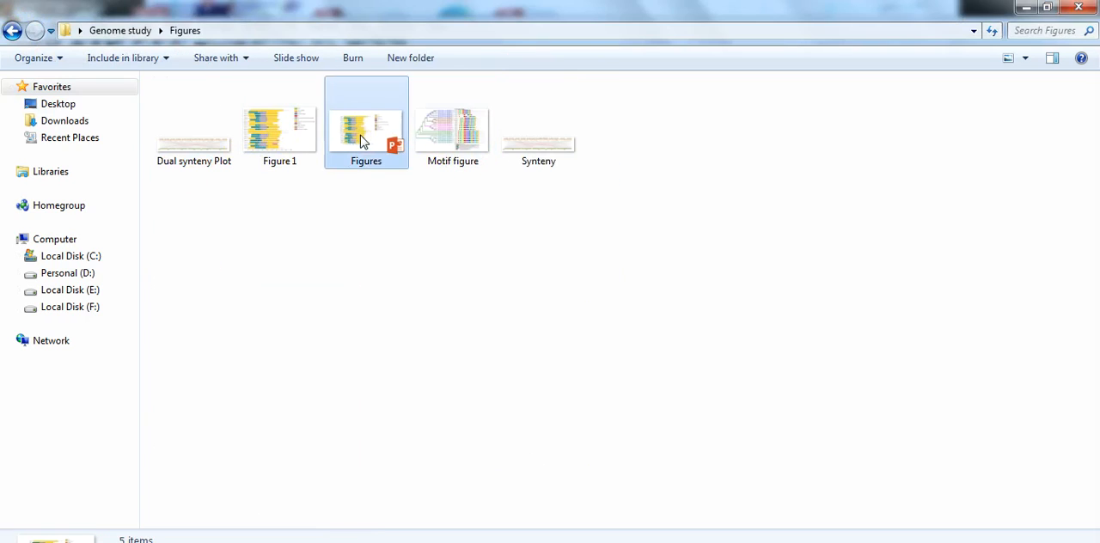
double_click(366, 124)
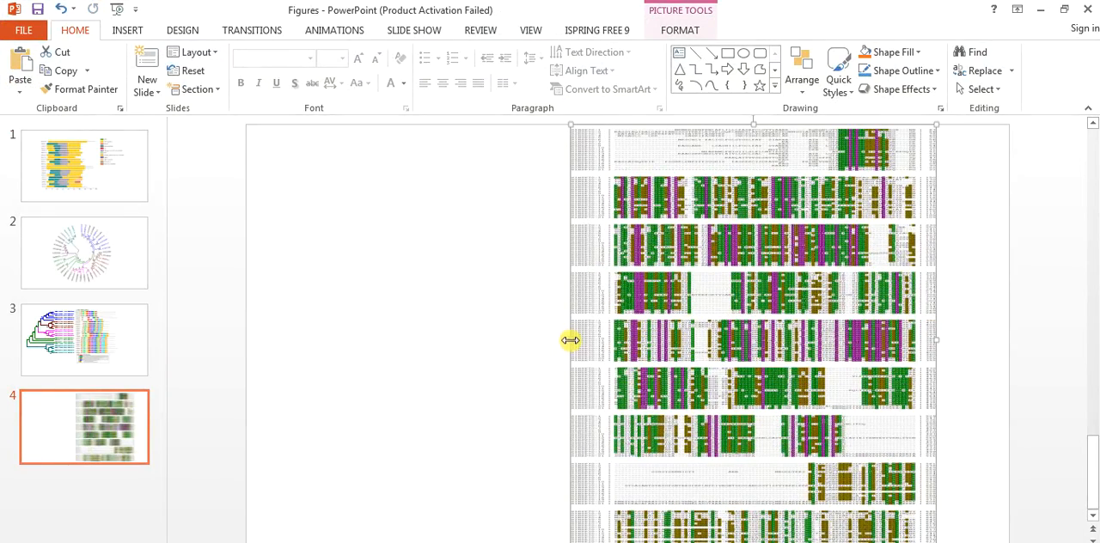
Drag the alignment picture's left handle outward to widen it across slide 4.
drag(571, 339, 461, 335)
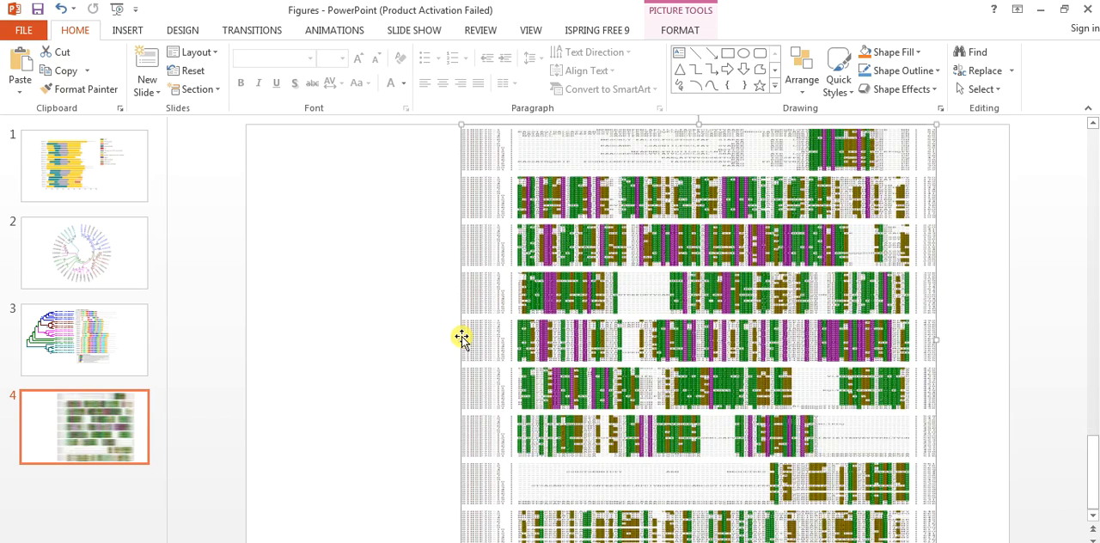
mouse_move(782, 356)
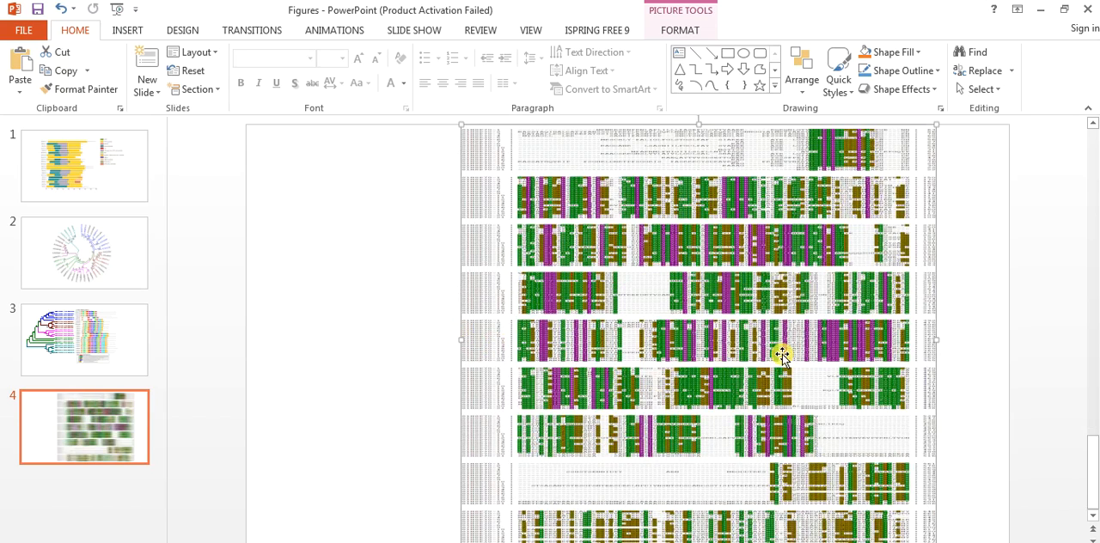